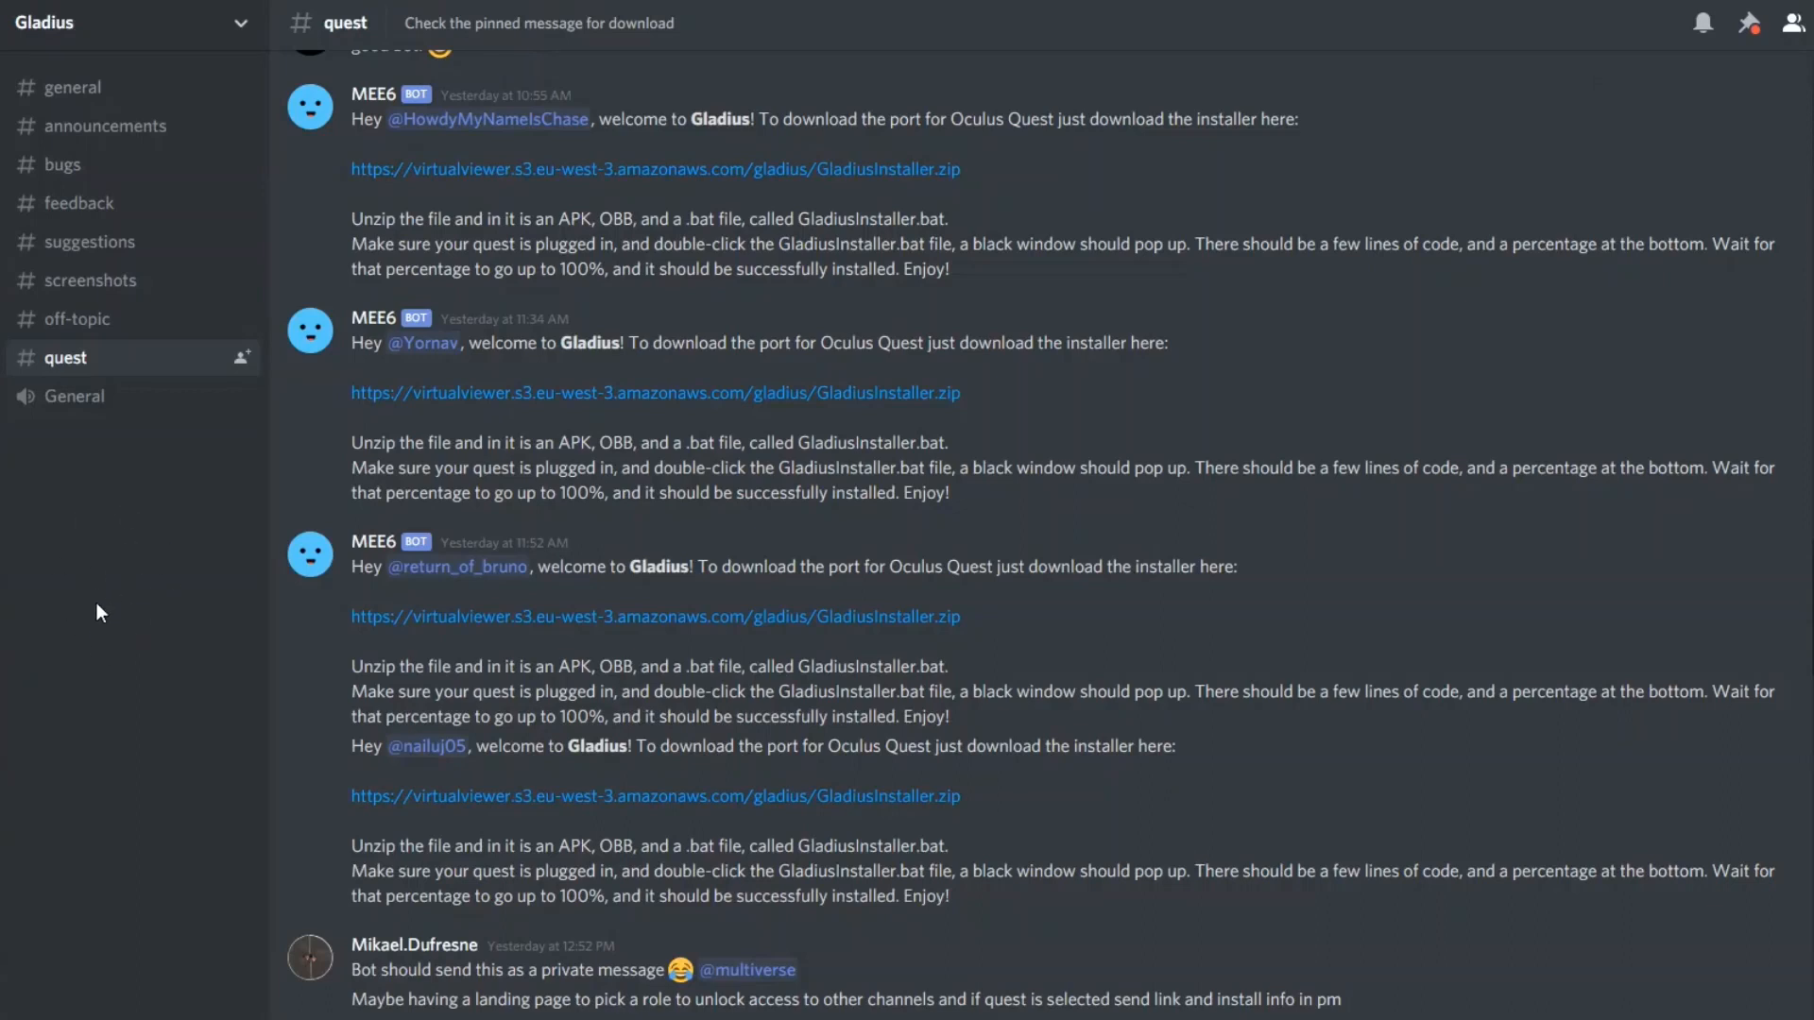
pyautogui.moveTo(49, 613)
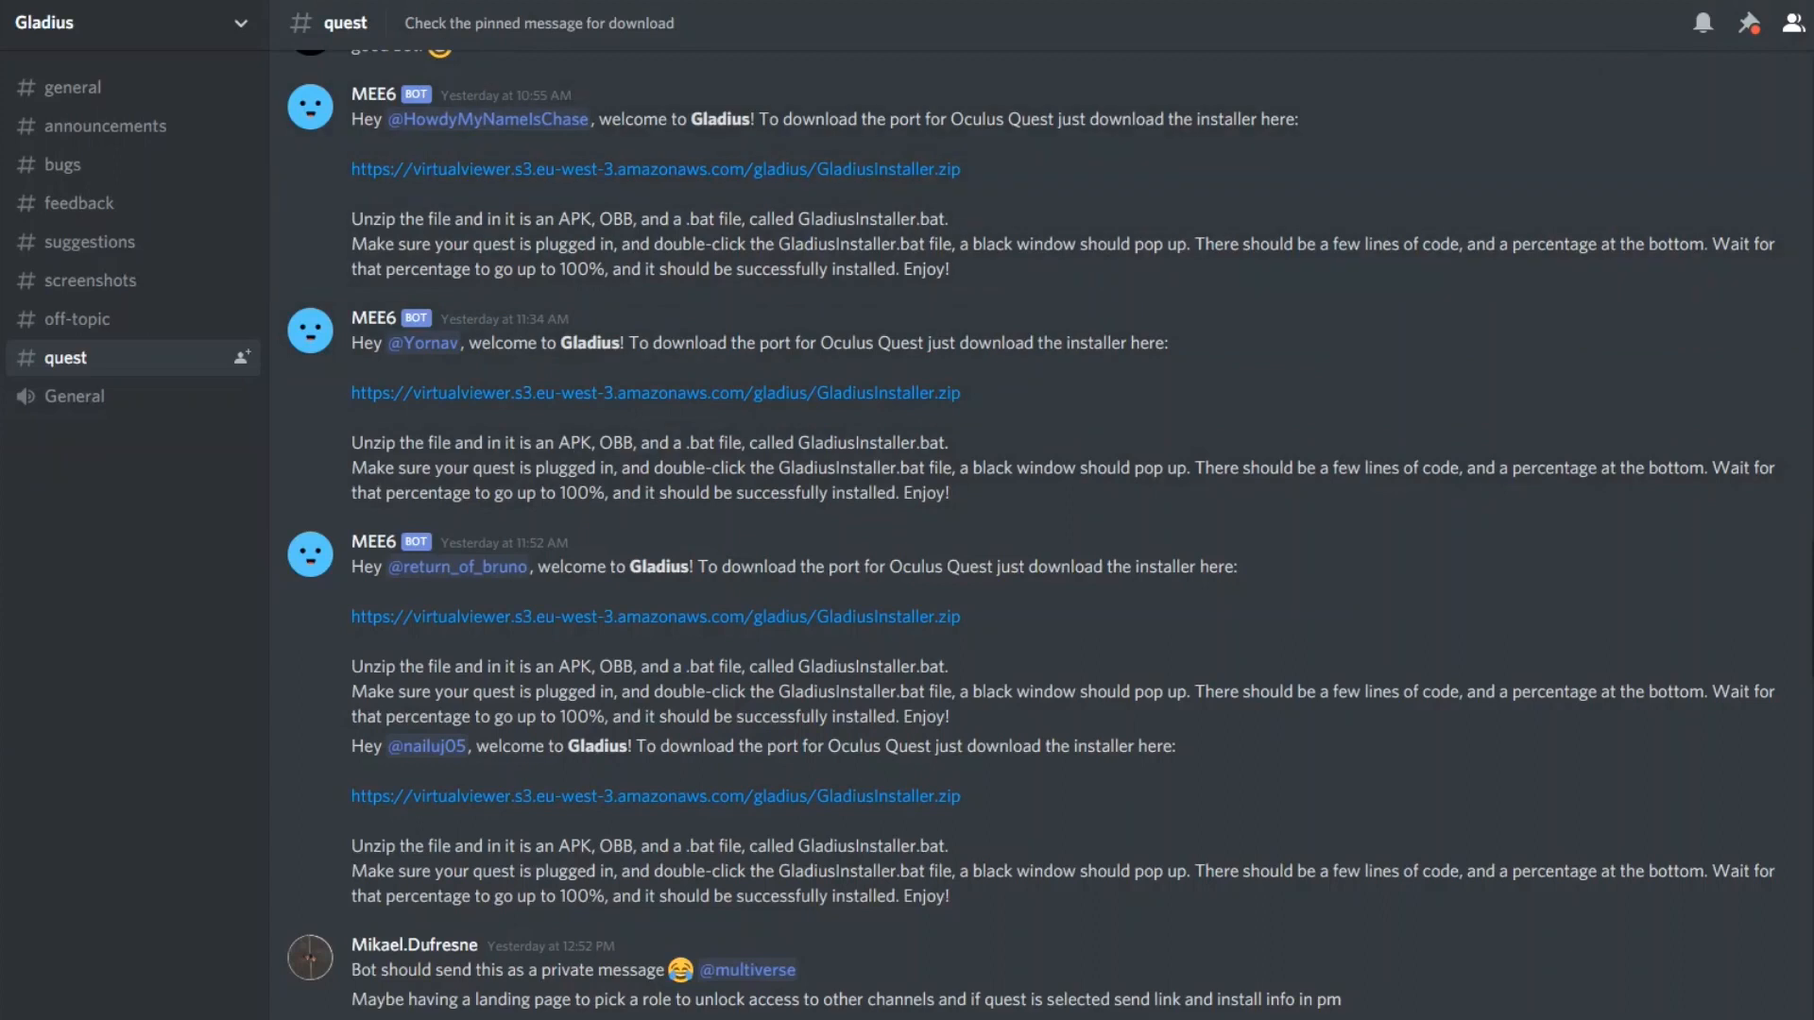
pyautogui.moveTo(158, 953)
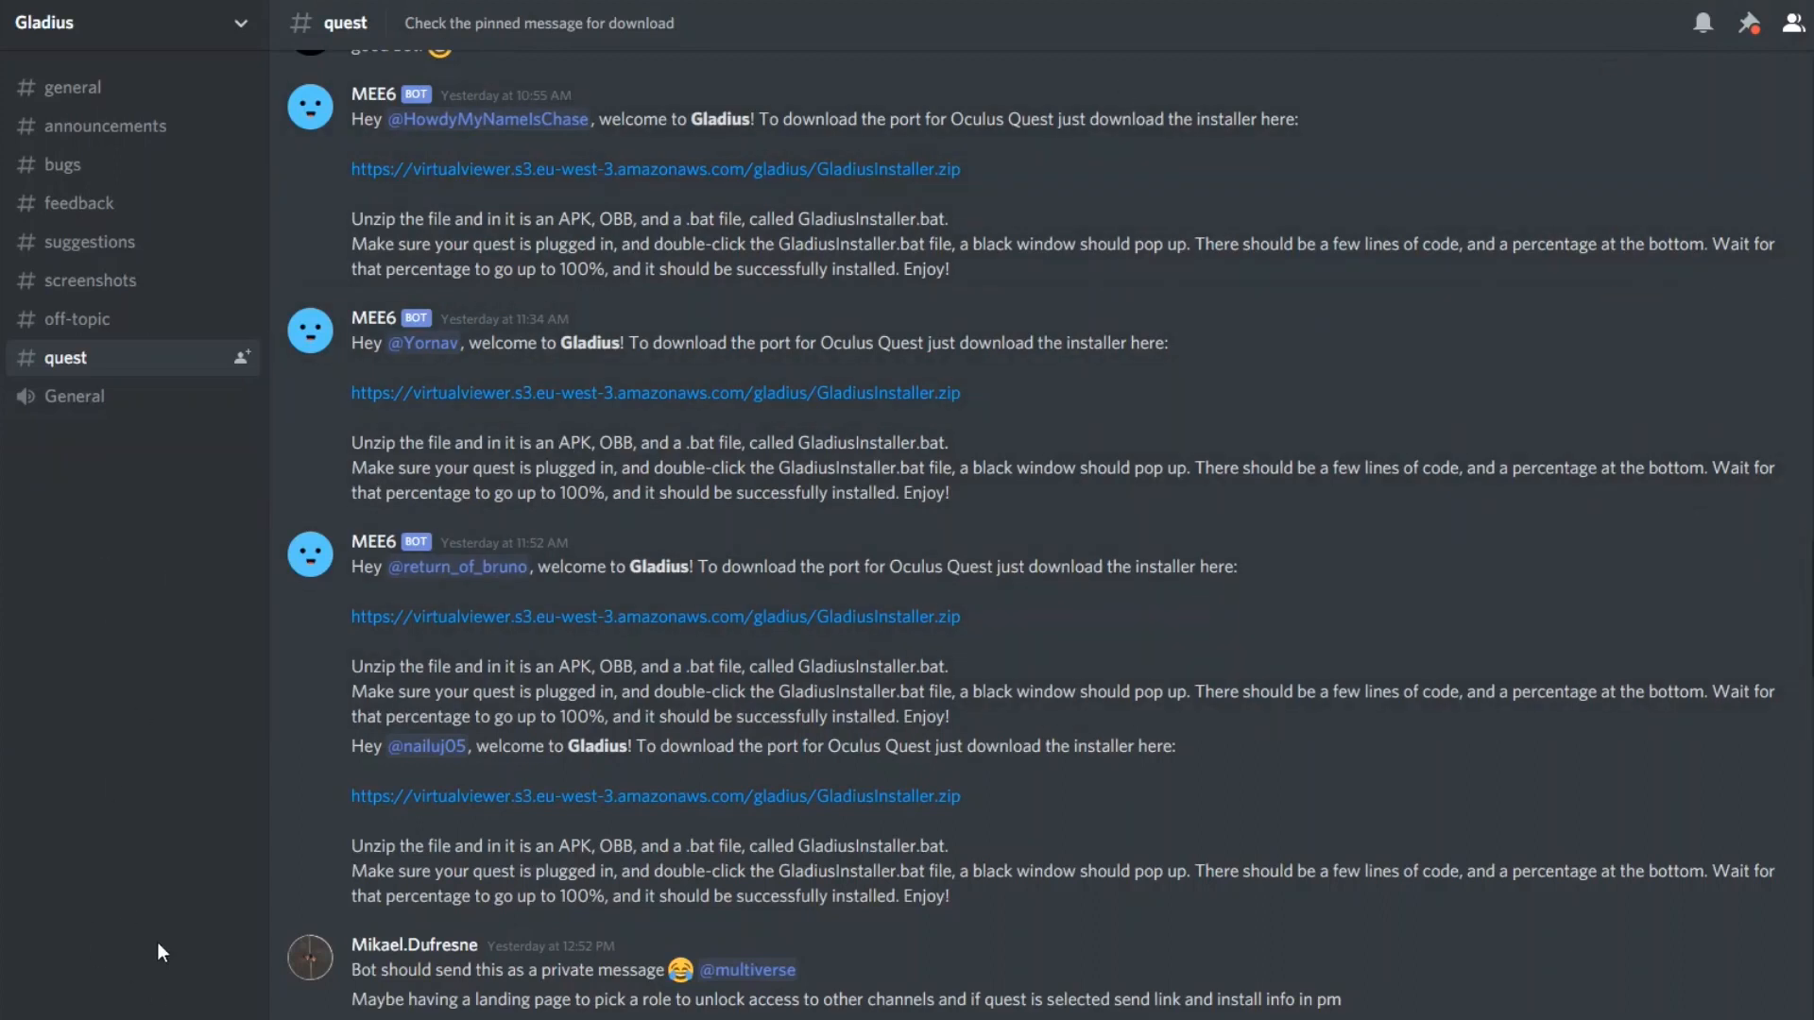
pyautogui.moveTo(92, 655)
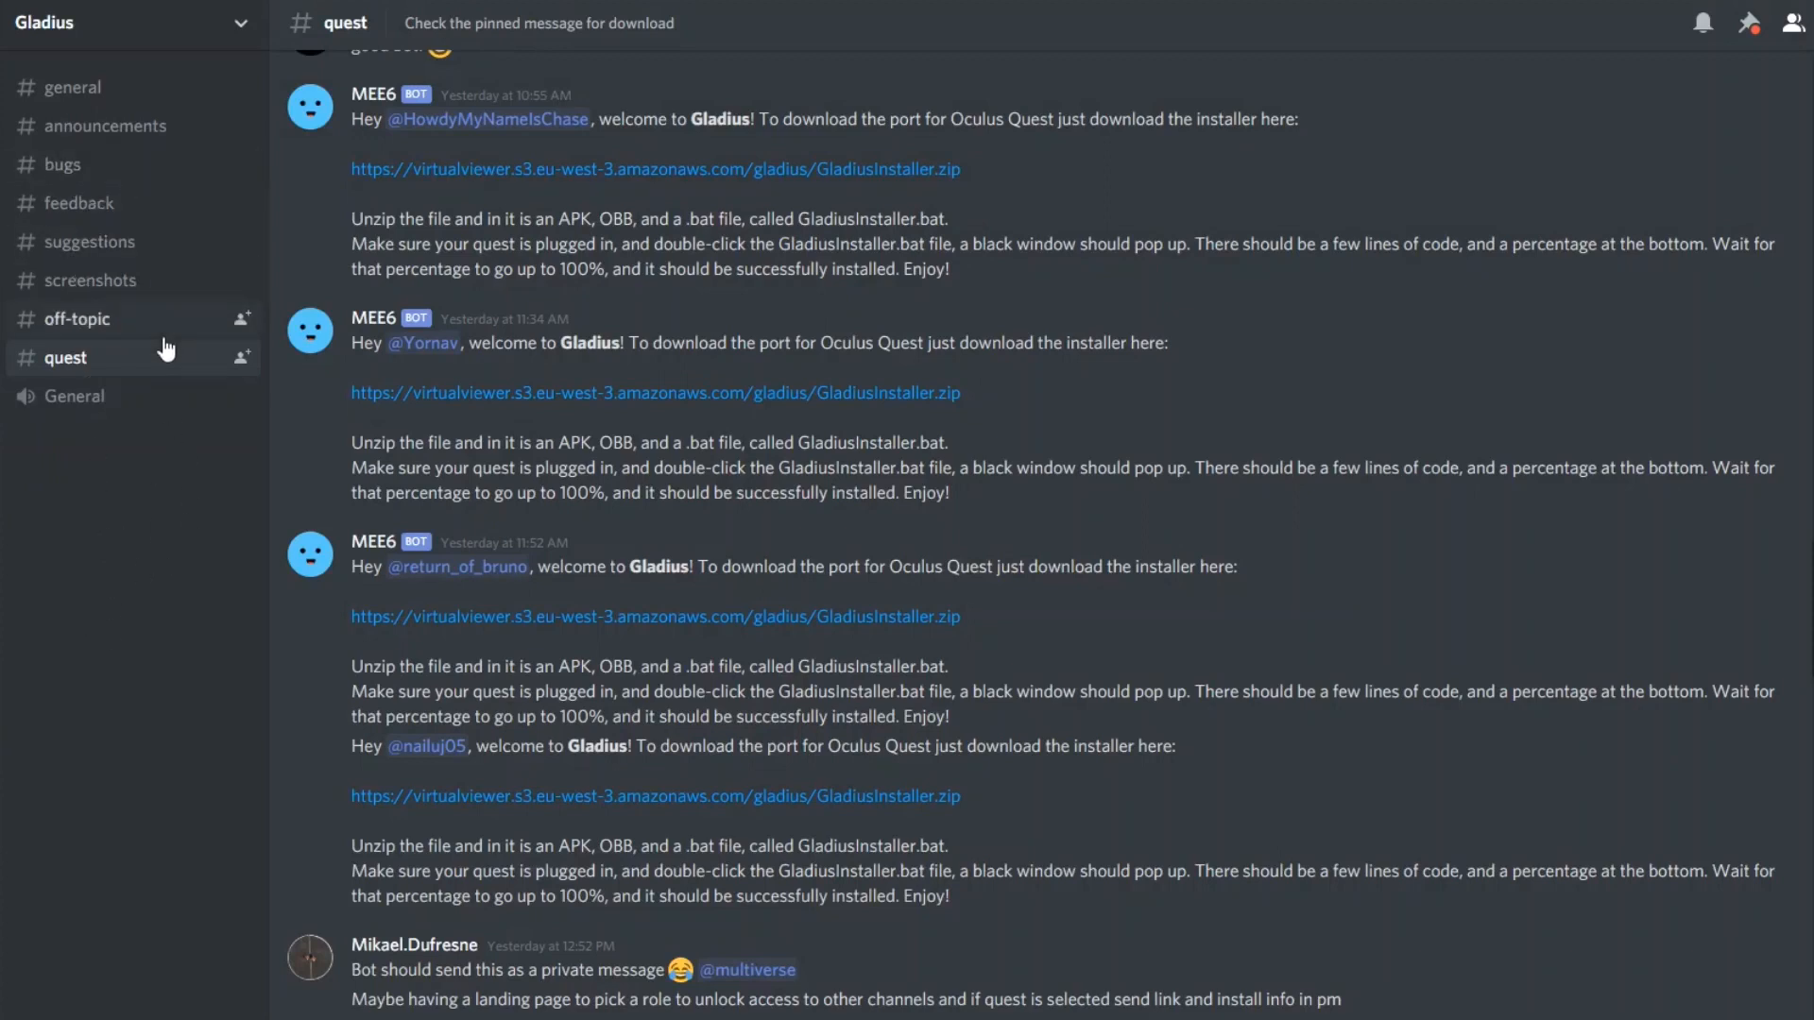
pyautogui.moveTo(654, 798)
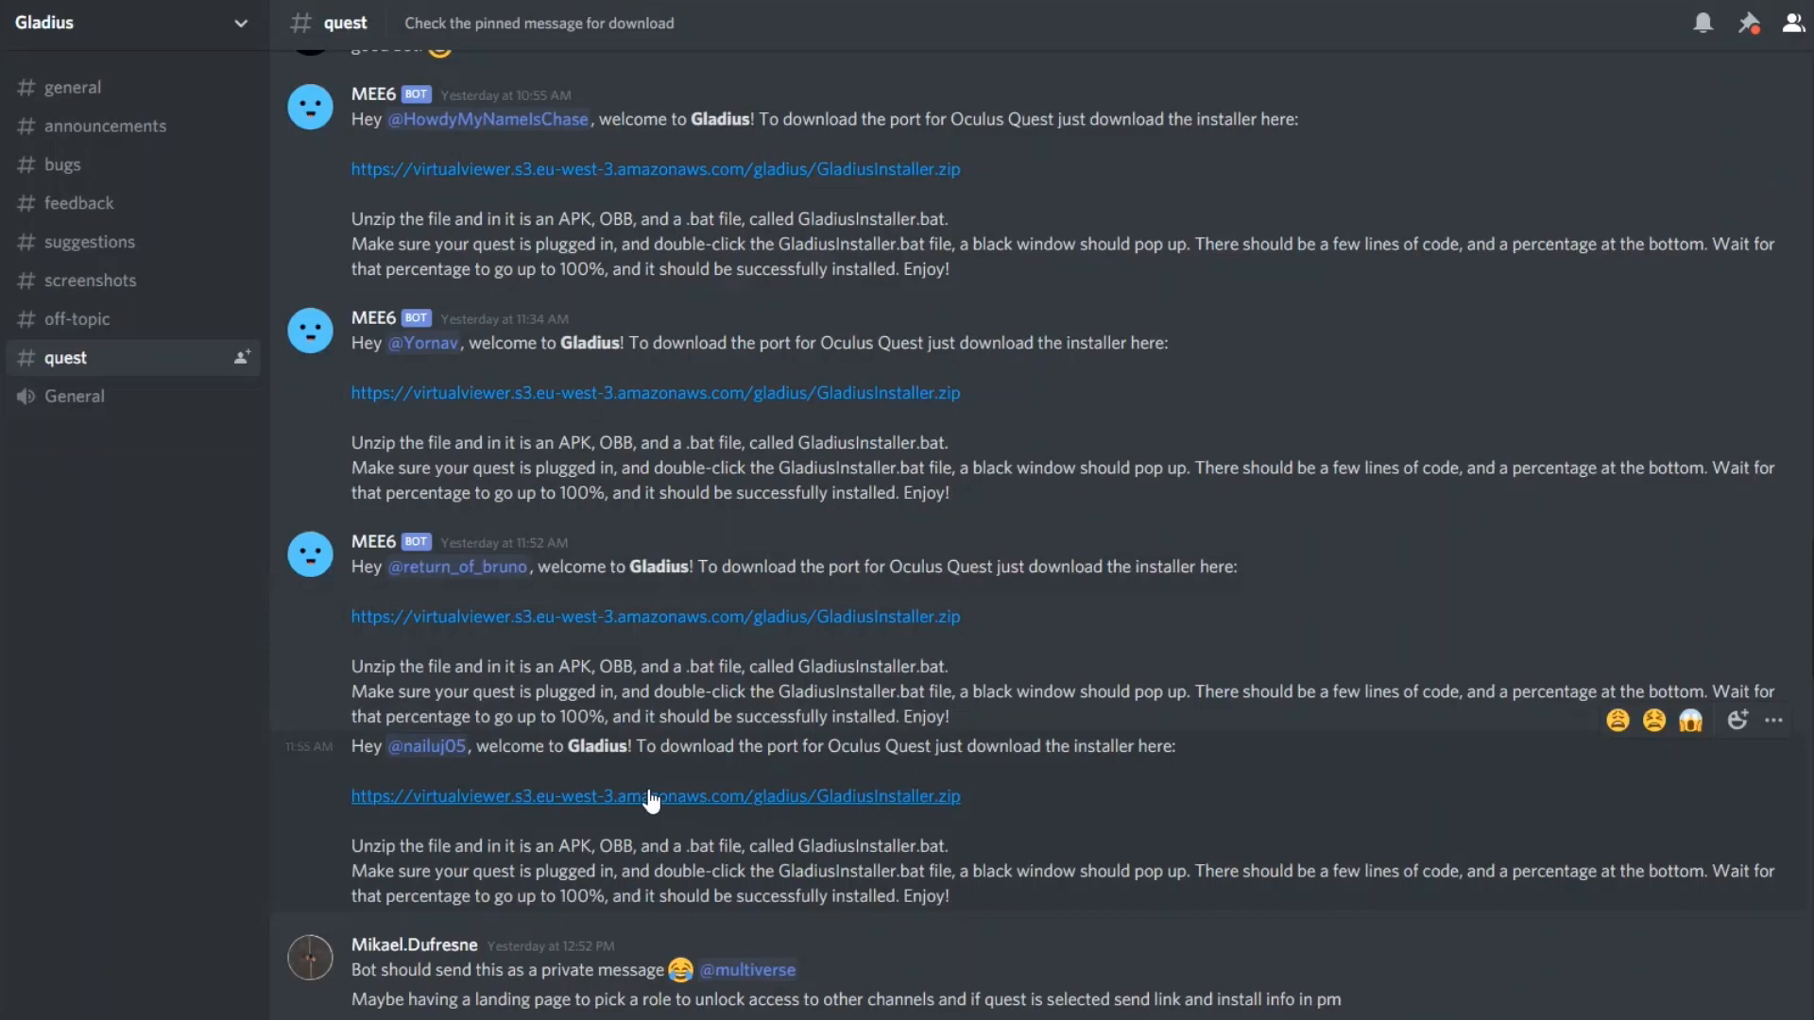
pyautogui.moveTo(625, 795)
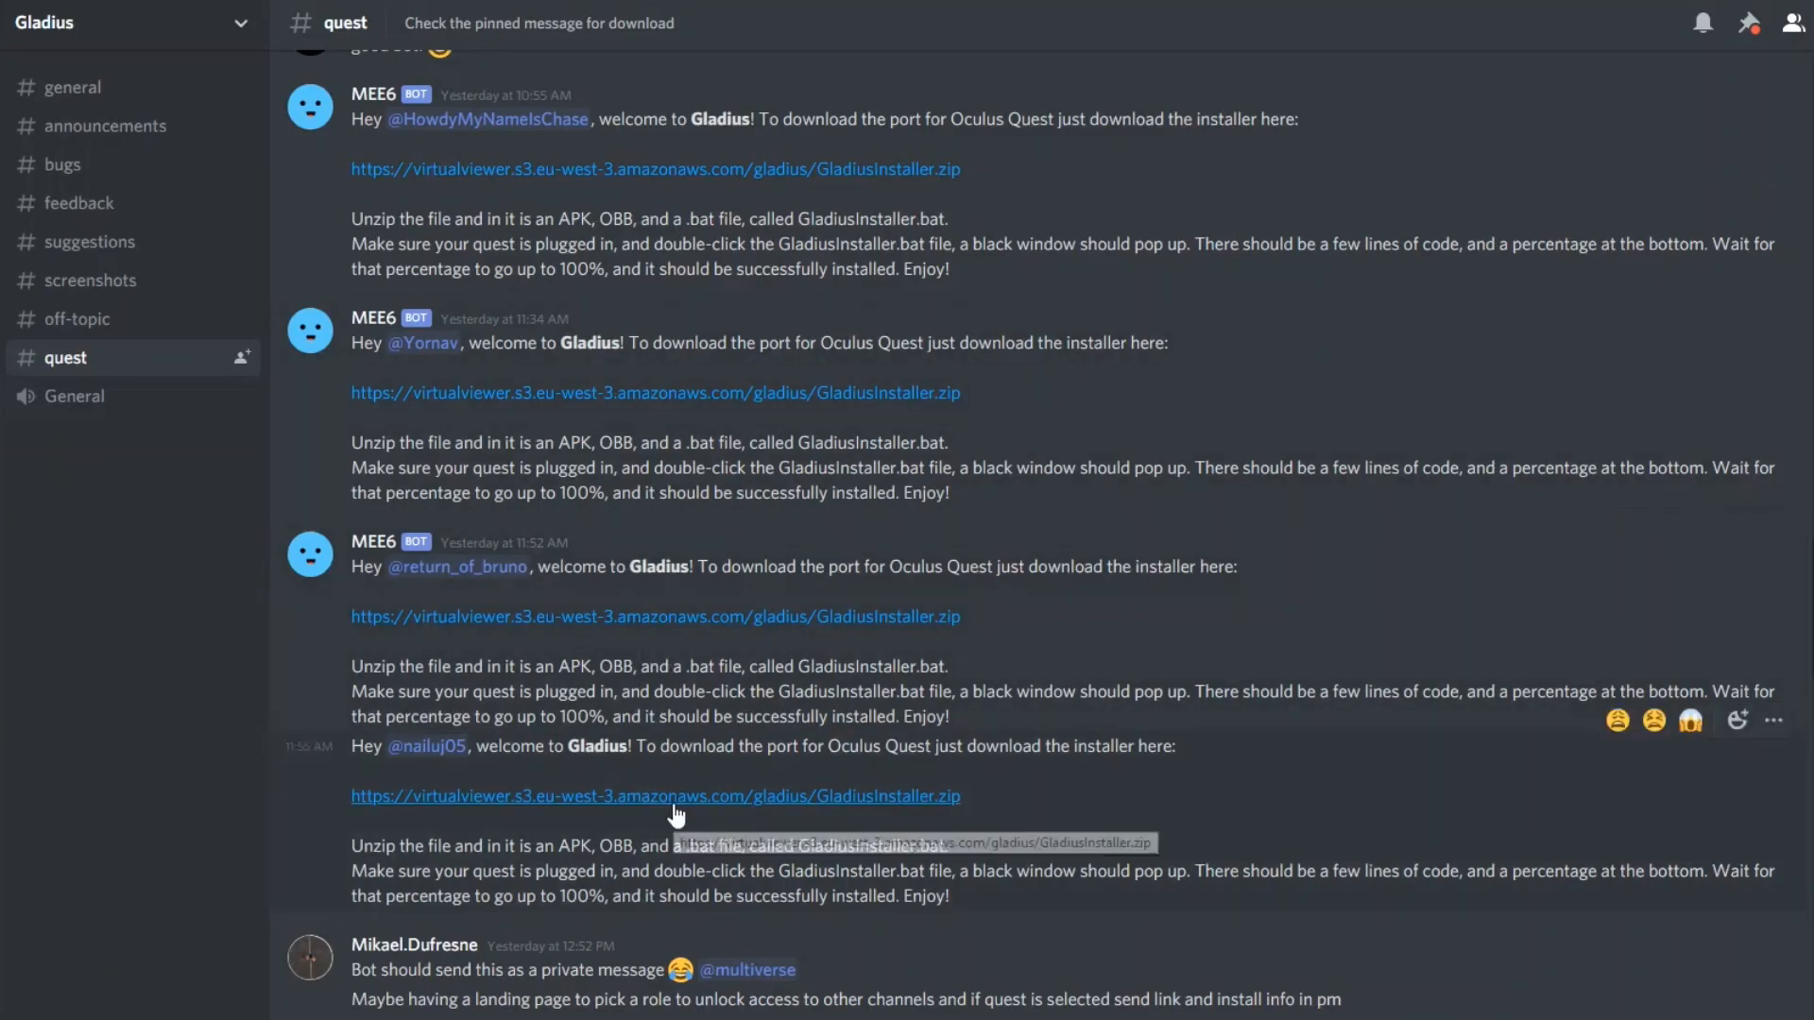
# - Download GladiusInstaller.zip with Save as, confirming the chosen save location
pyautogui.click(656, 796)
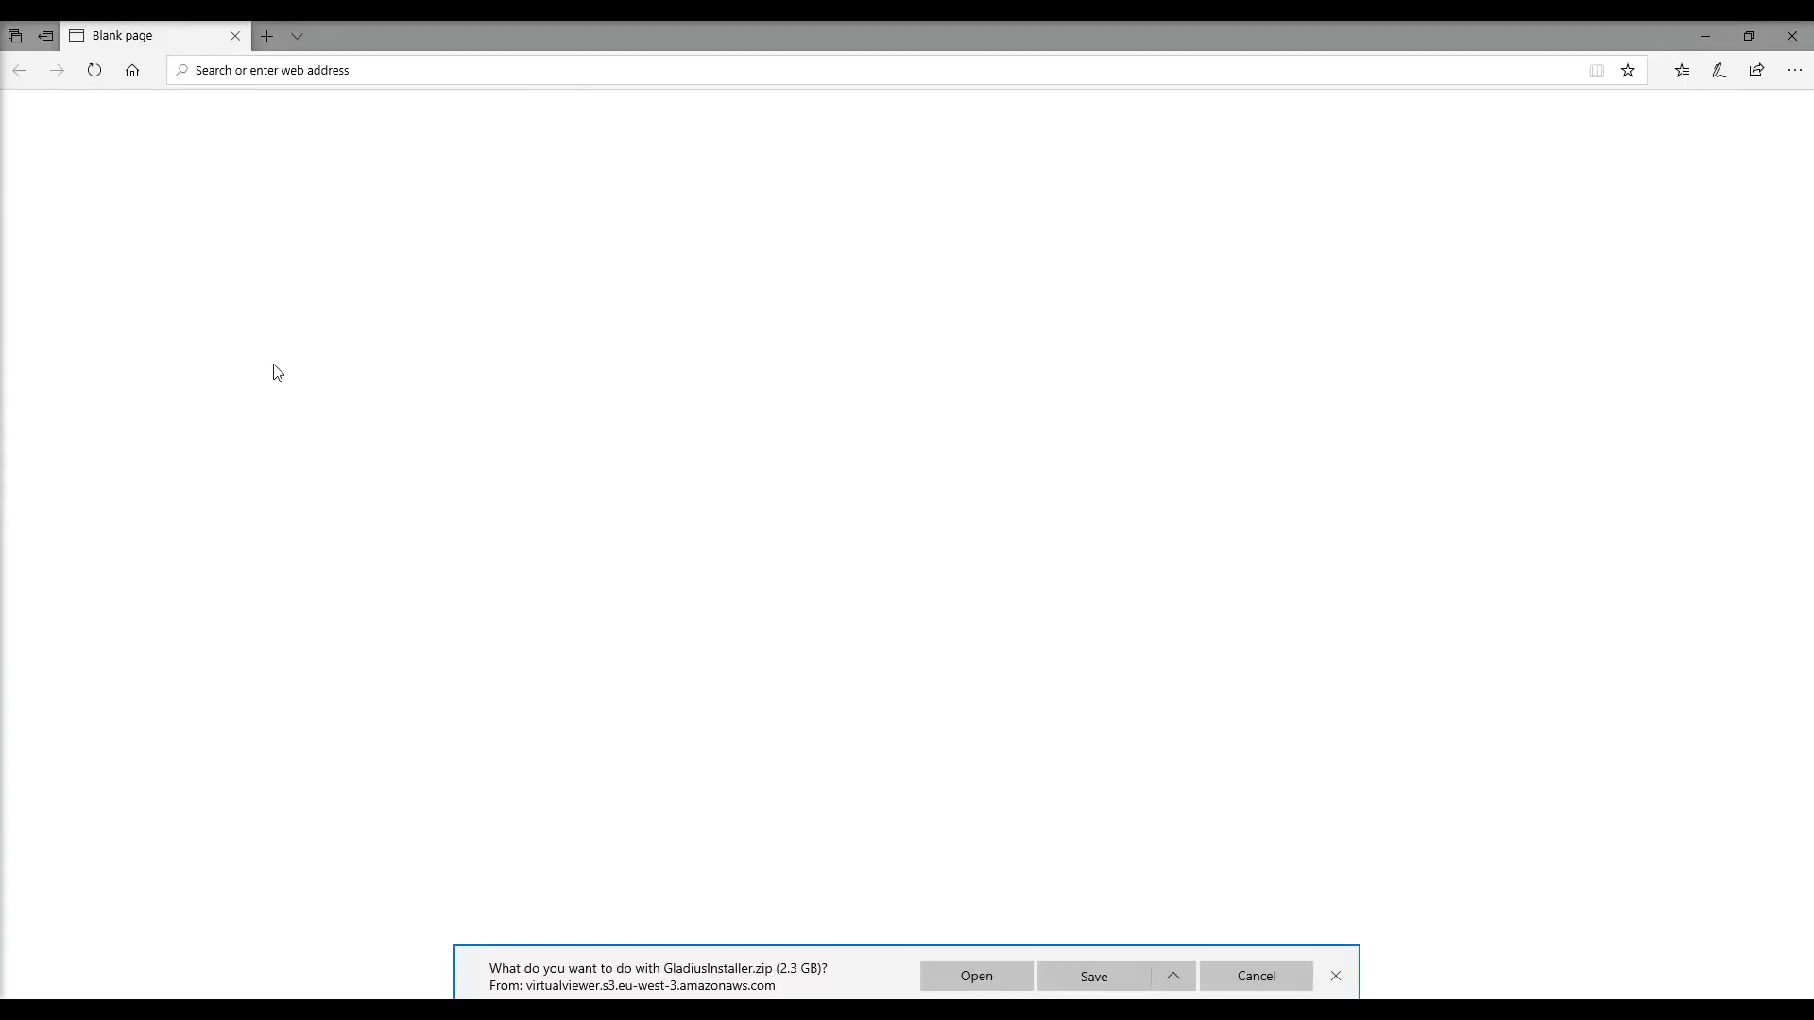
pyautogui.moveTo(750, 359)
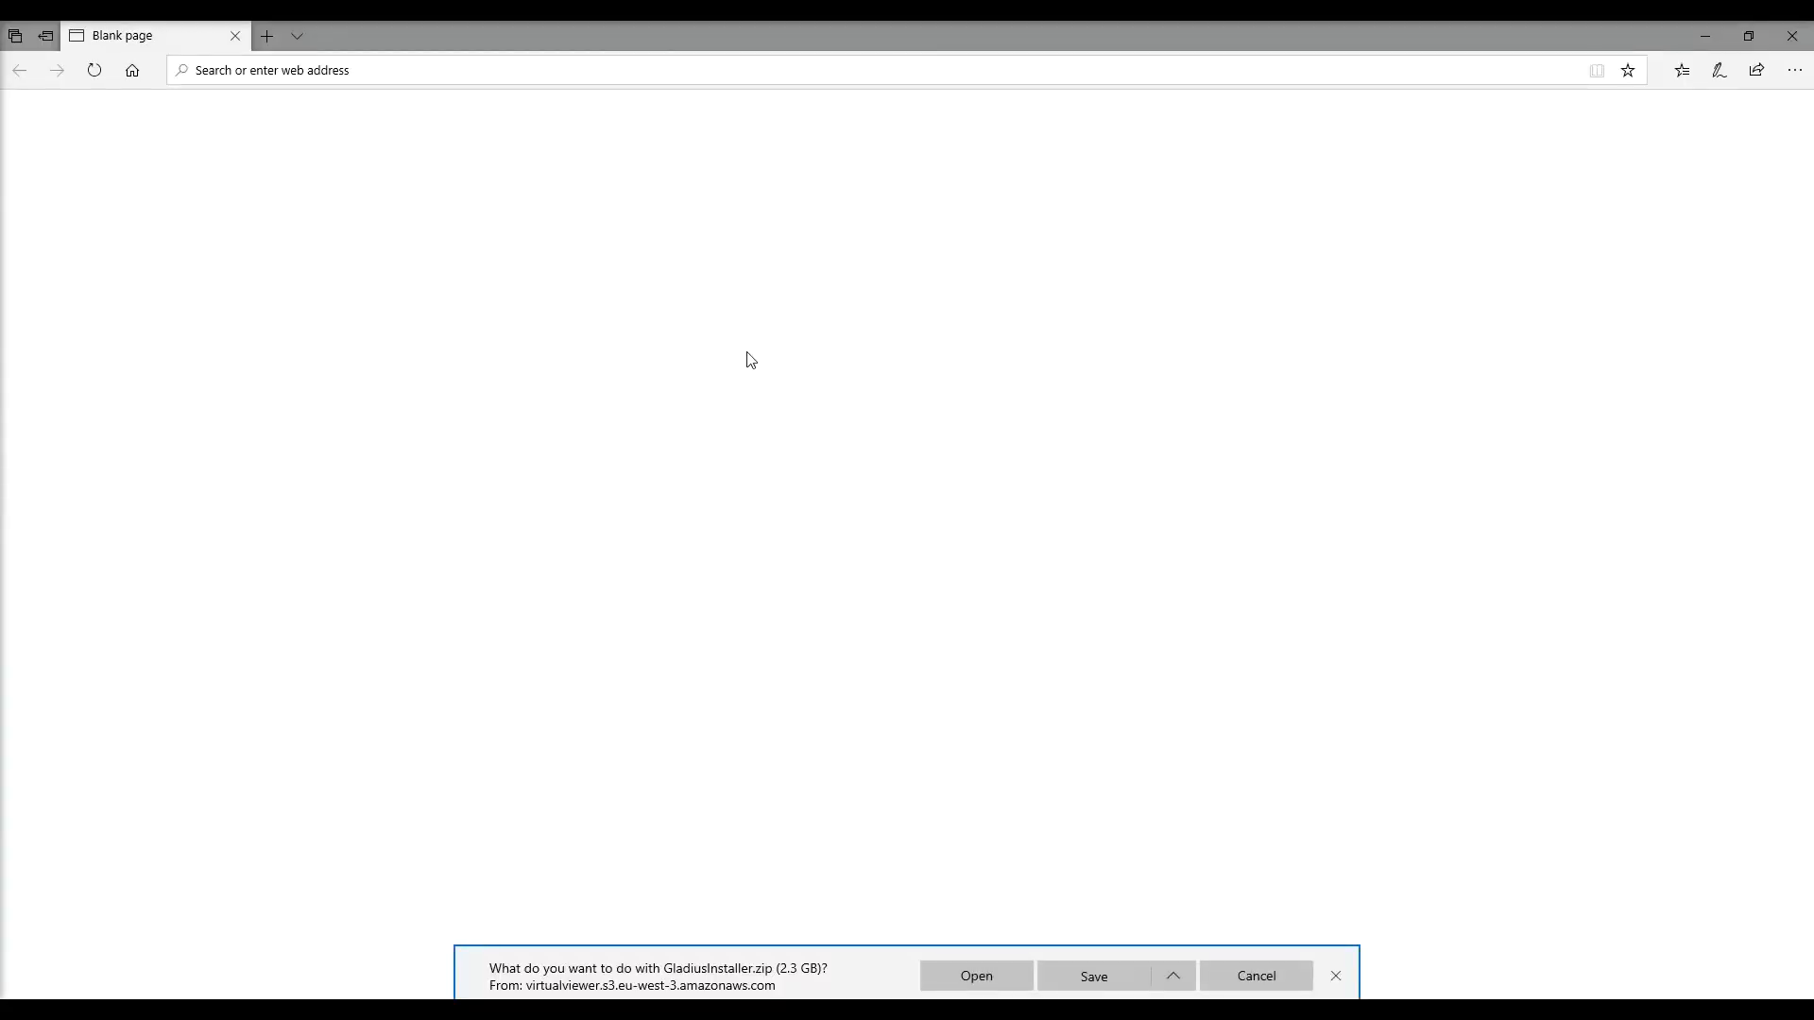
pyautogui.moveTo(836, 943)
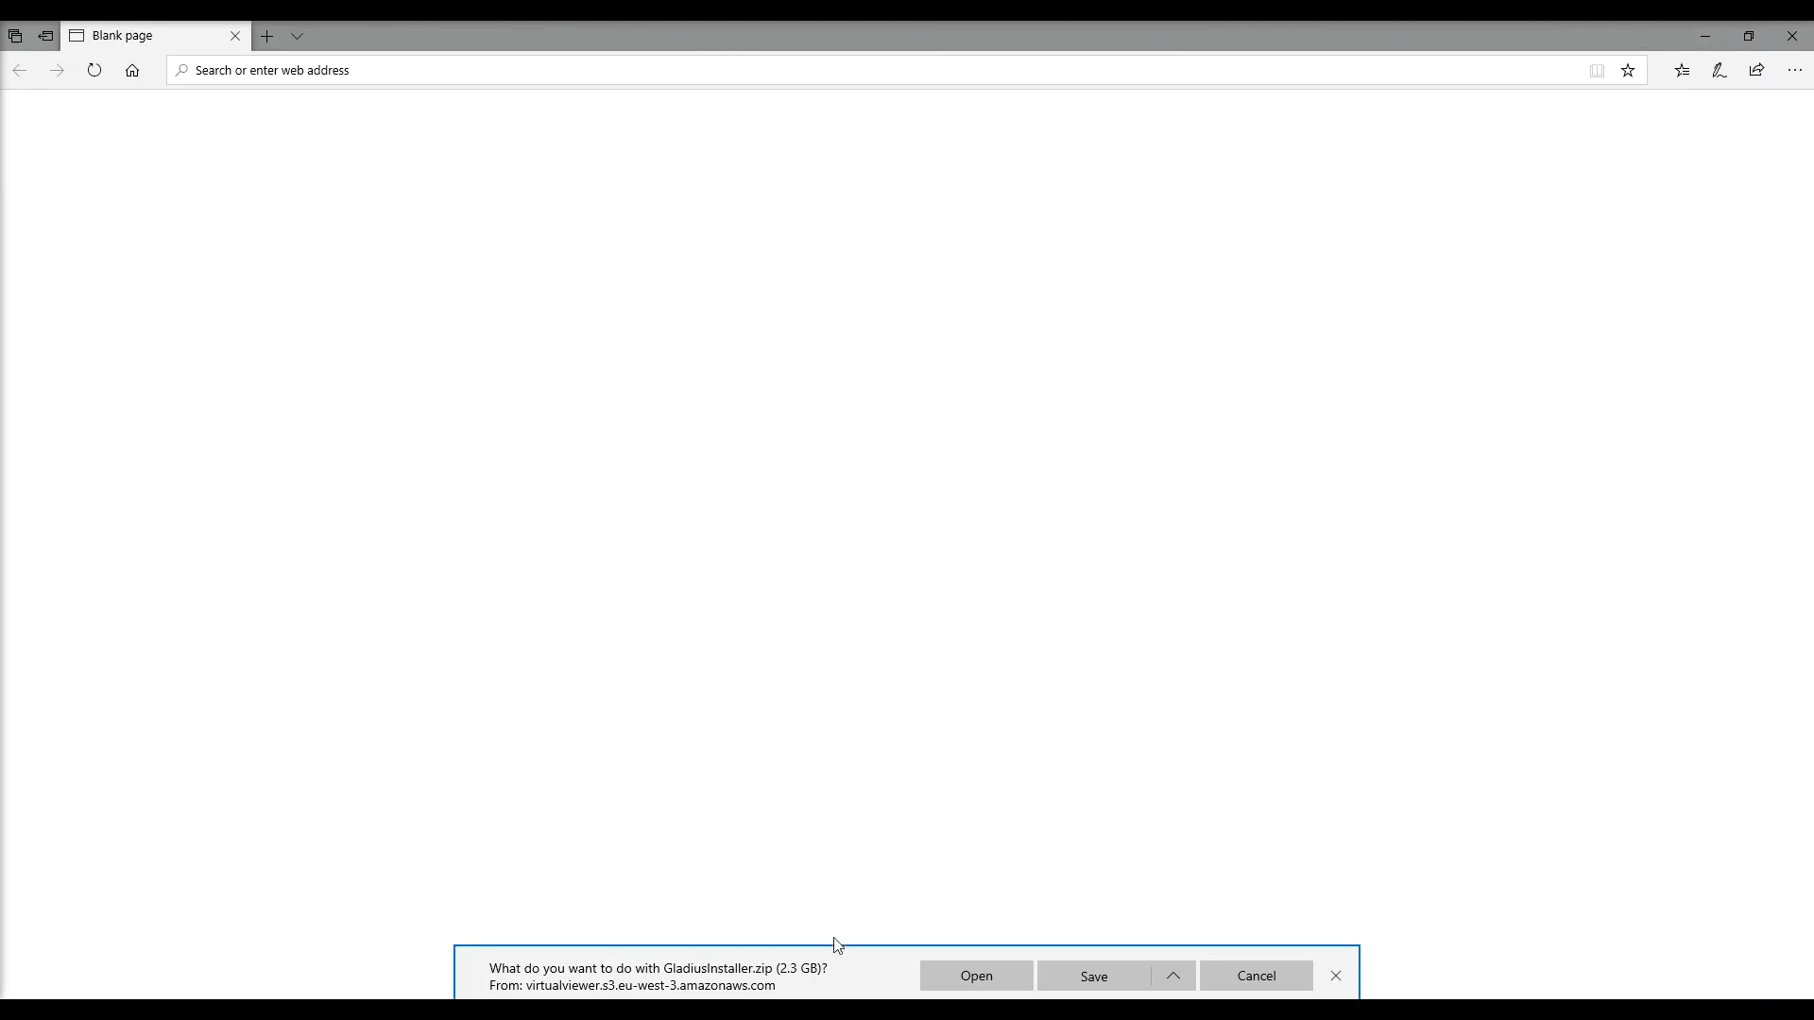
pyautogui.moveTo(669, 967)
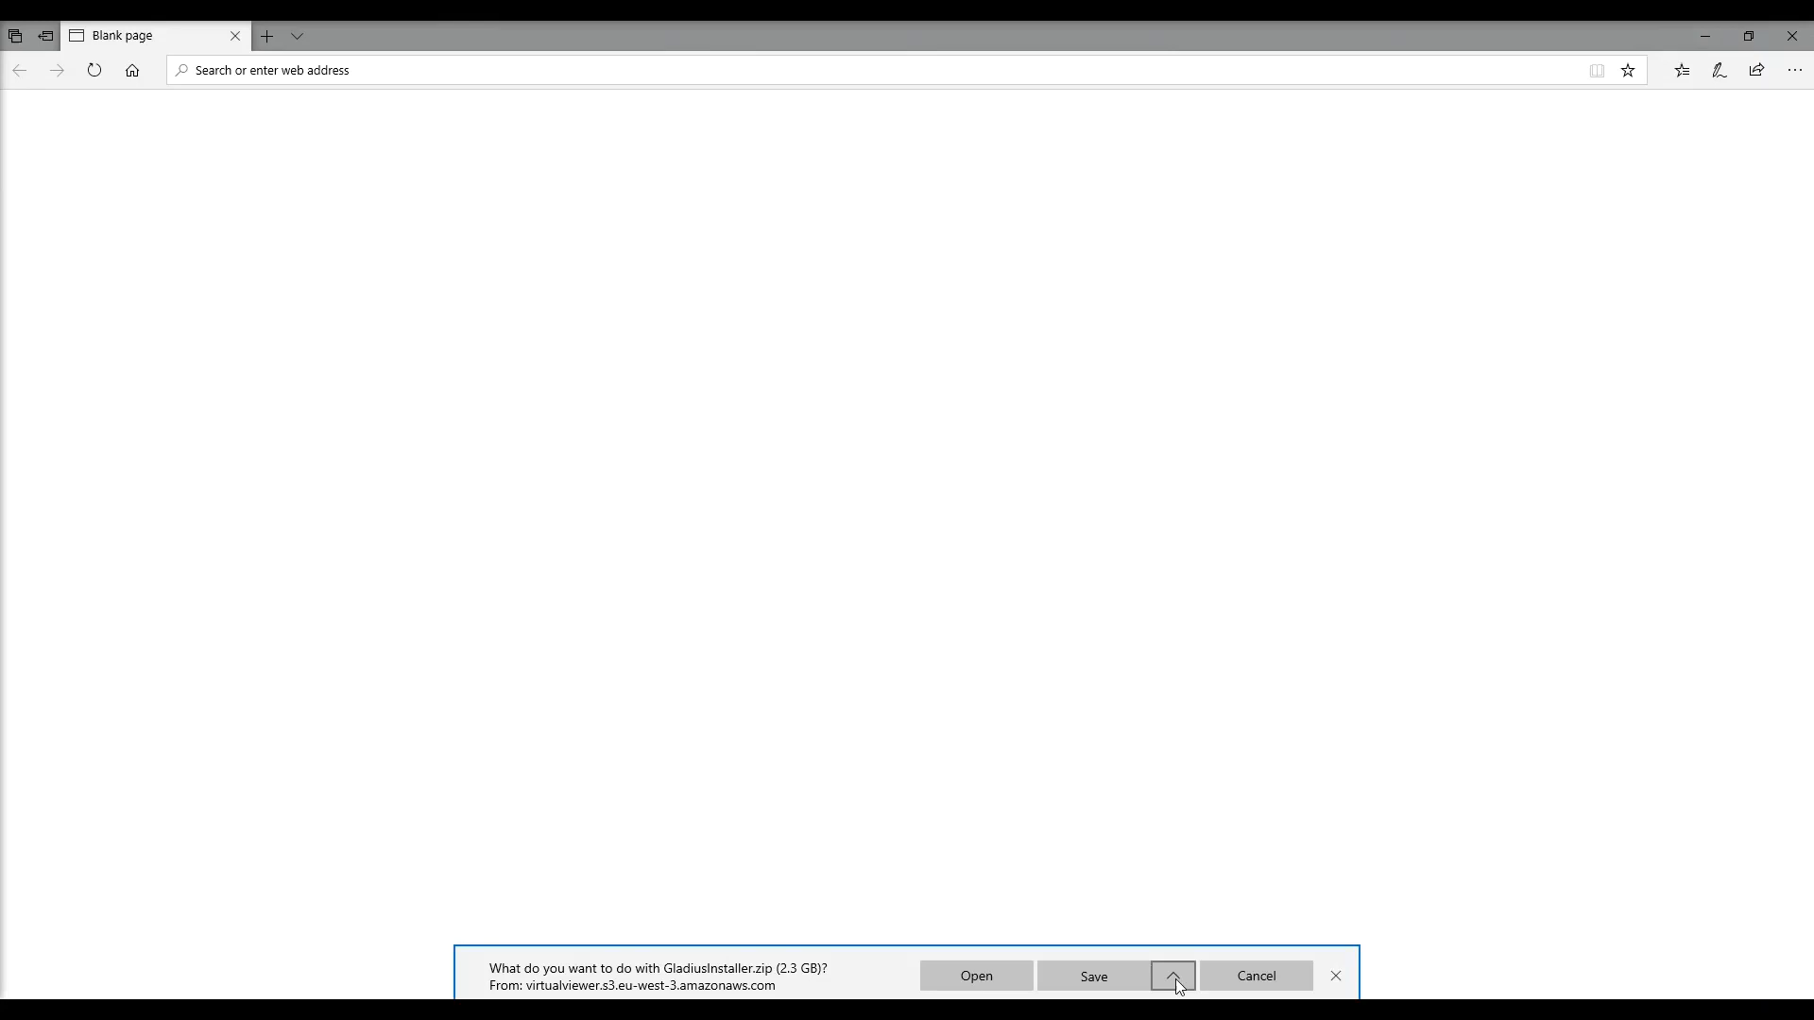
pyautogui.click(1172, 983)
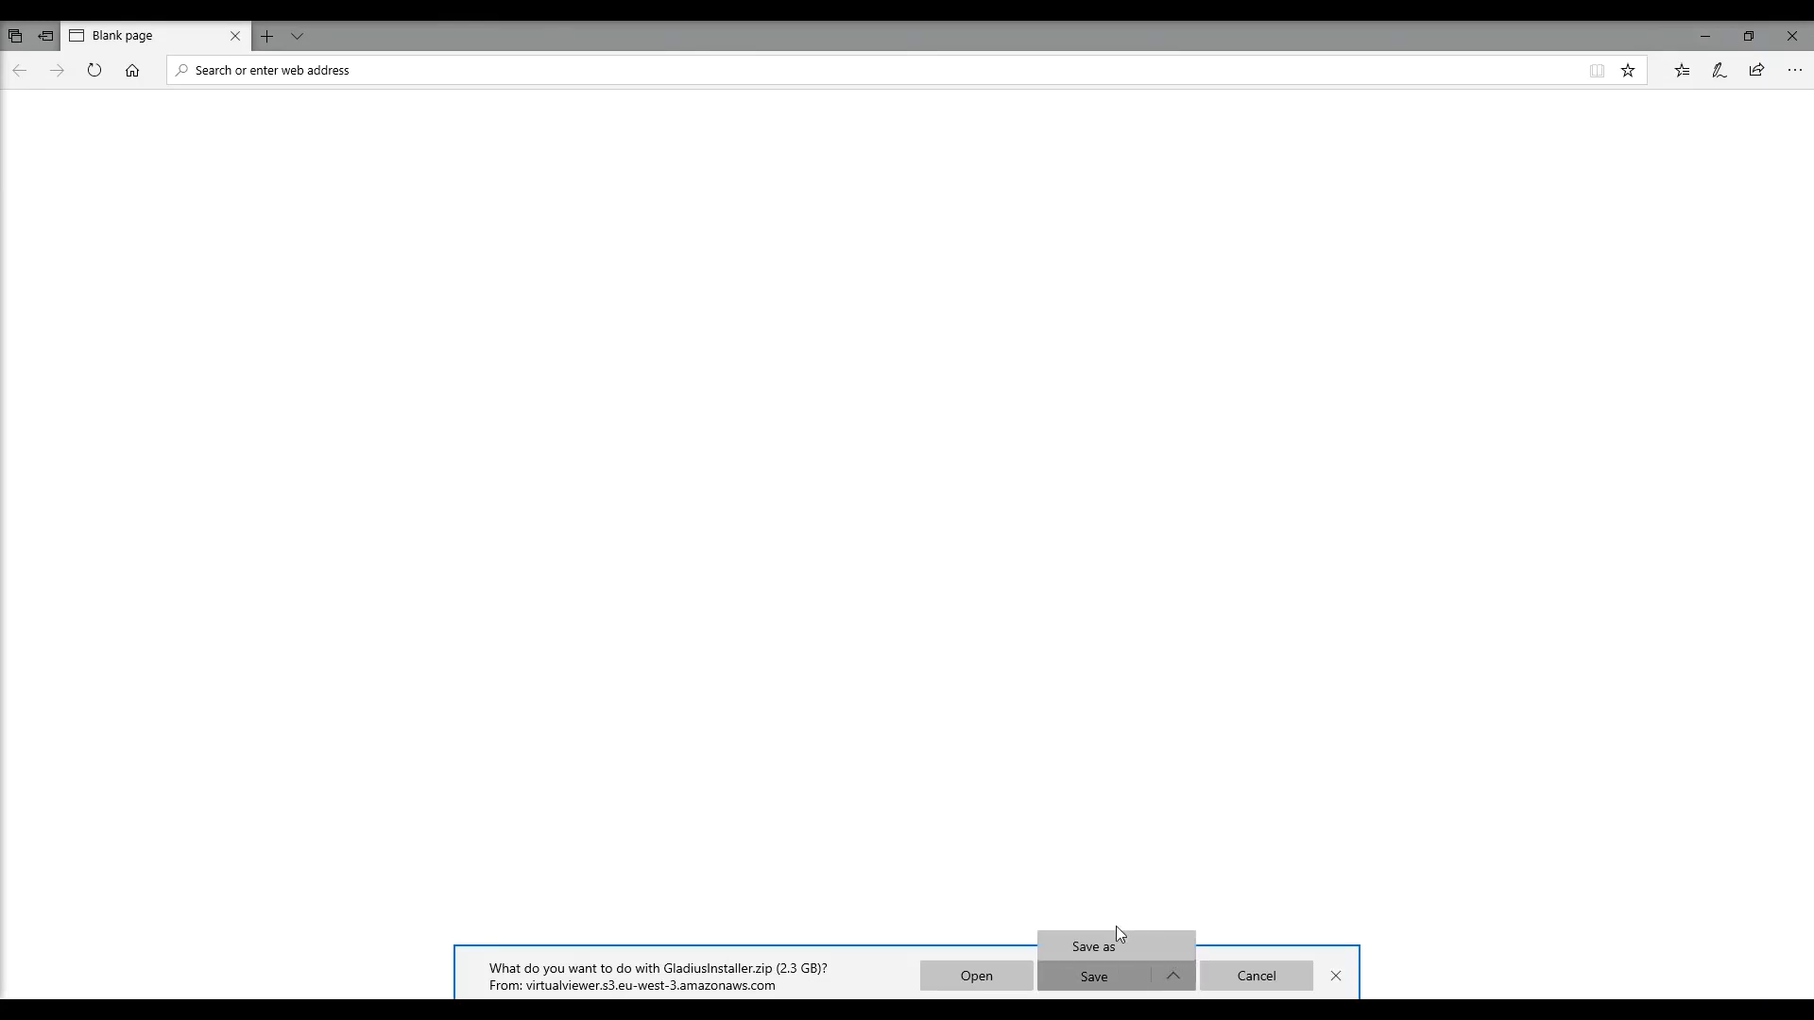
pyautogui.click(1091, 947)
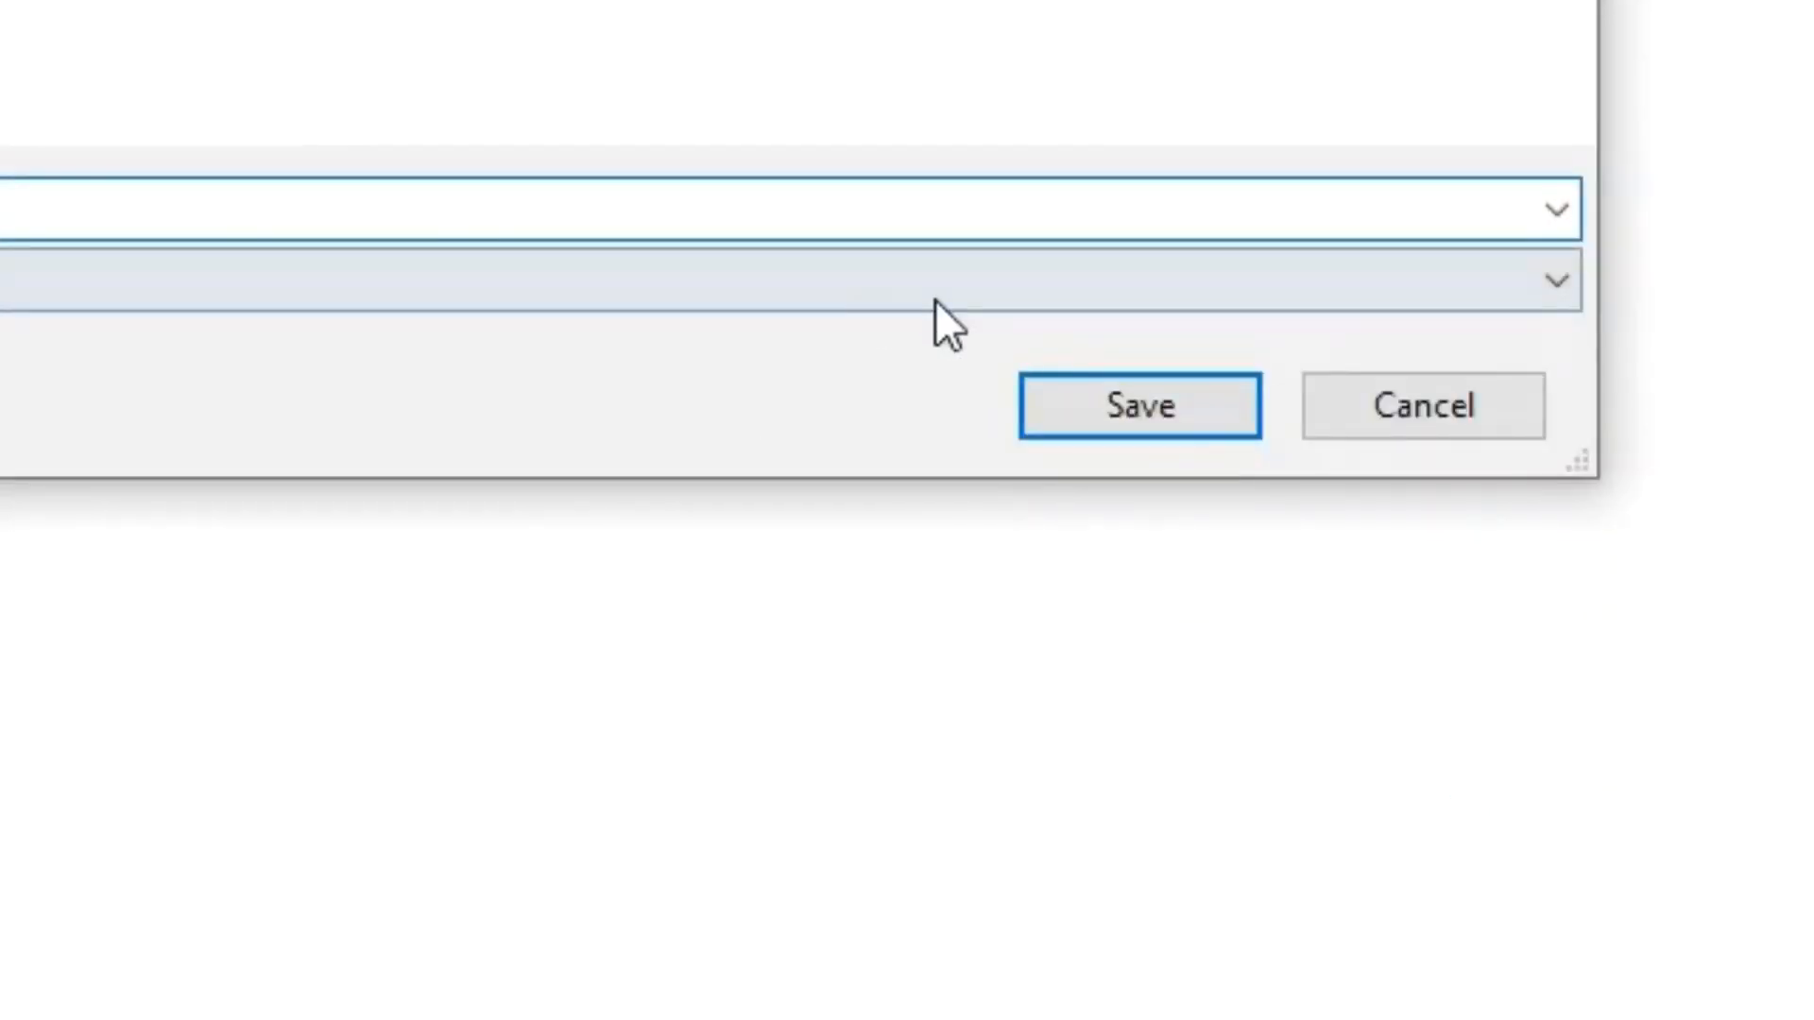
pyautogui.click(1138, 406)
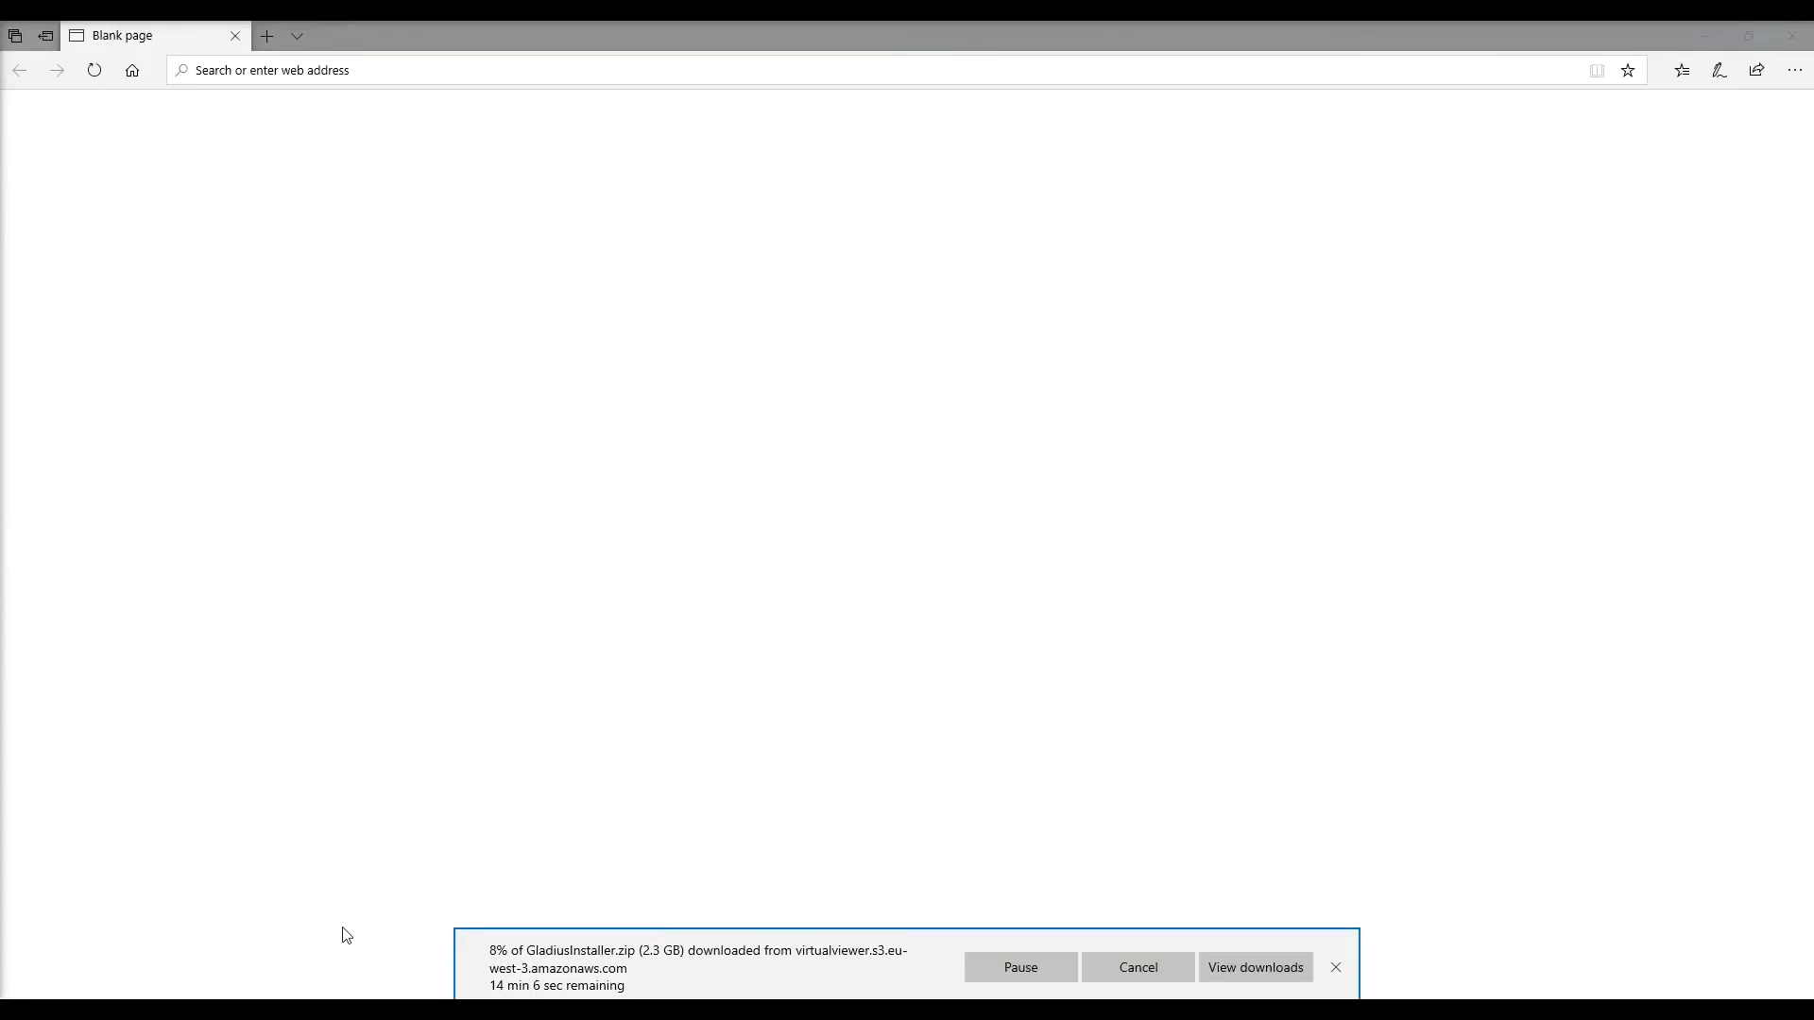
pyautogui.moveTo(387, 889)
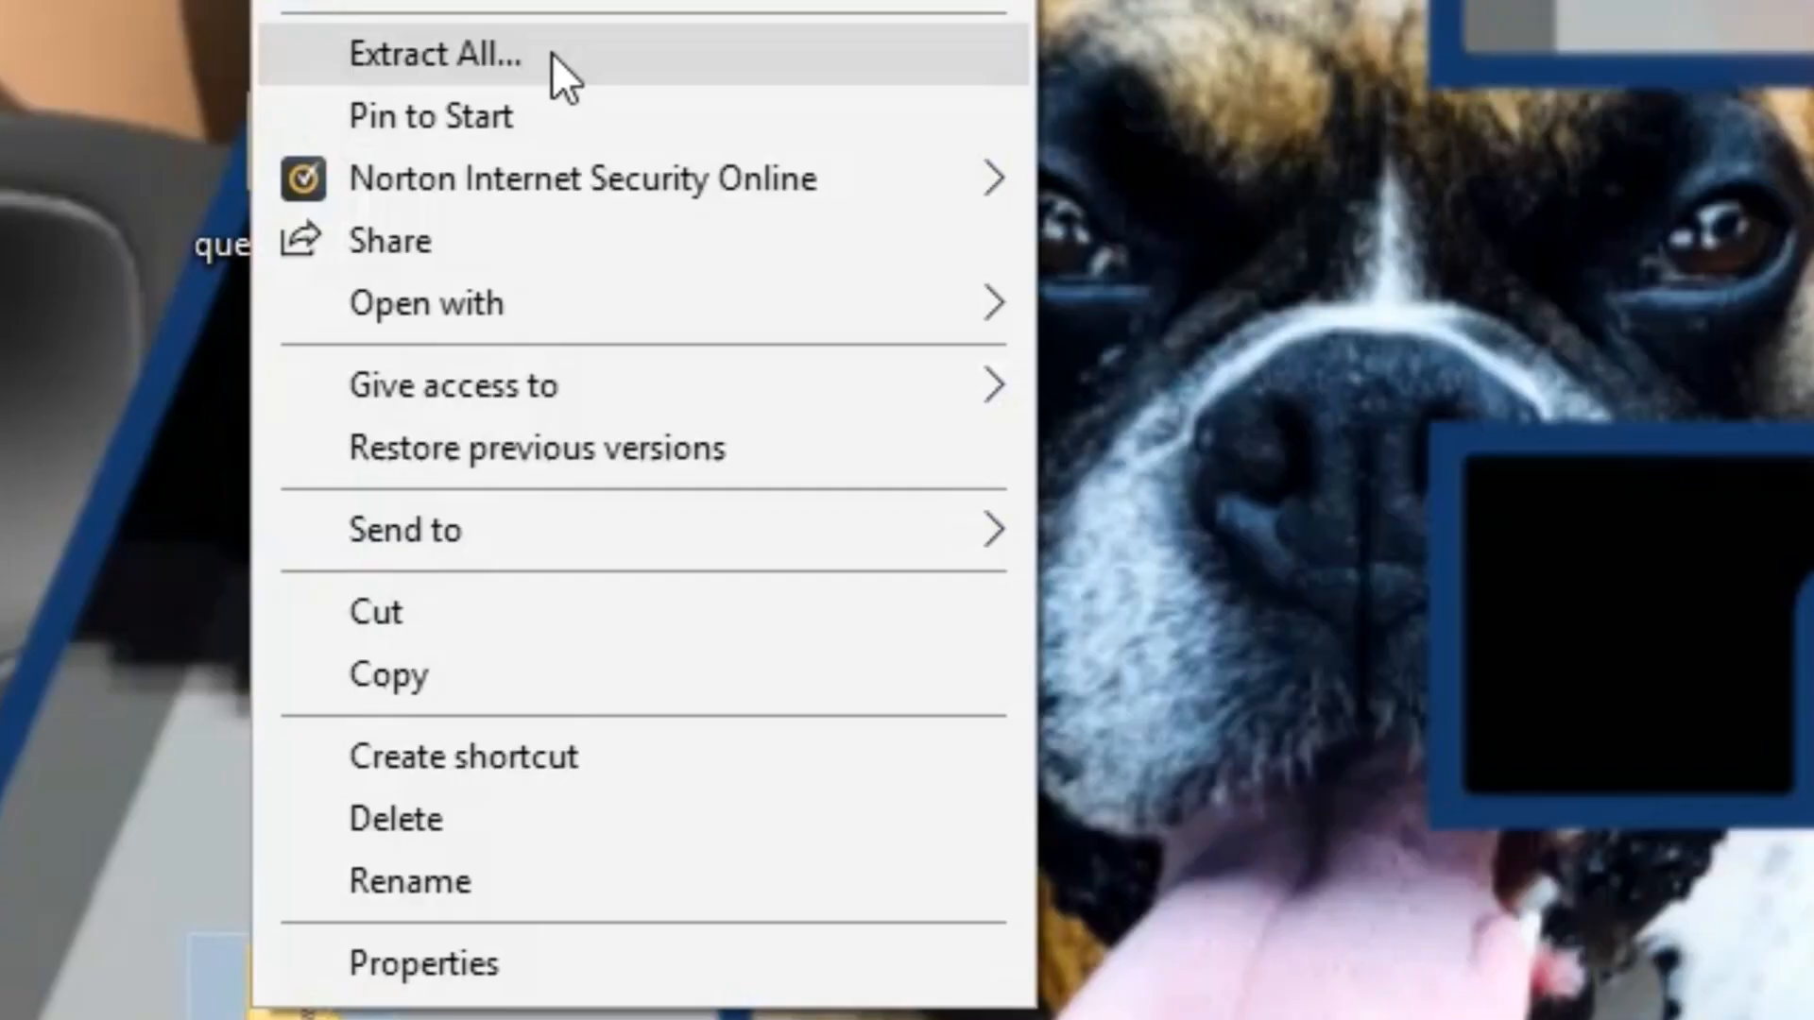
# - Extract GladiusInstaller.zip into the Desktop\GladiusInstaller folder
pyautogui.click(435, 53)
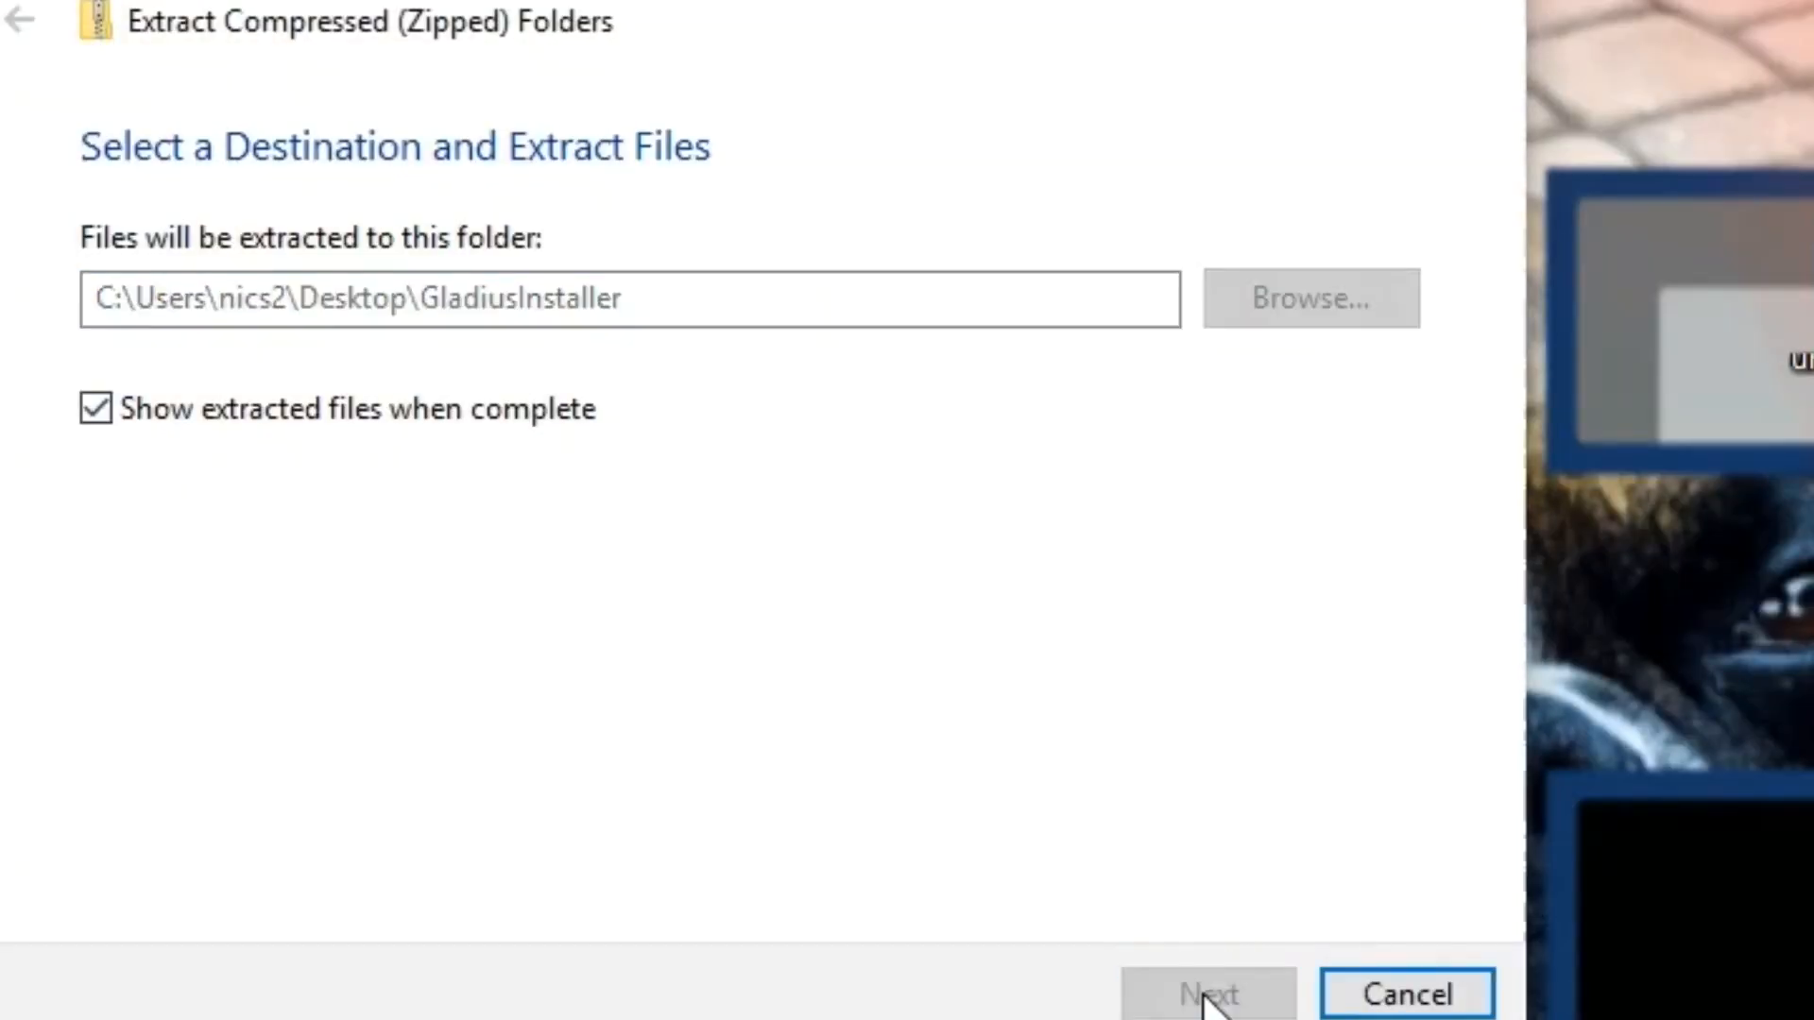
pyautogui.click(1208, 992)
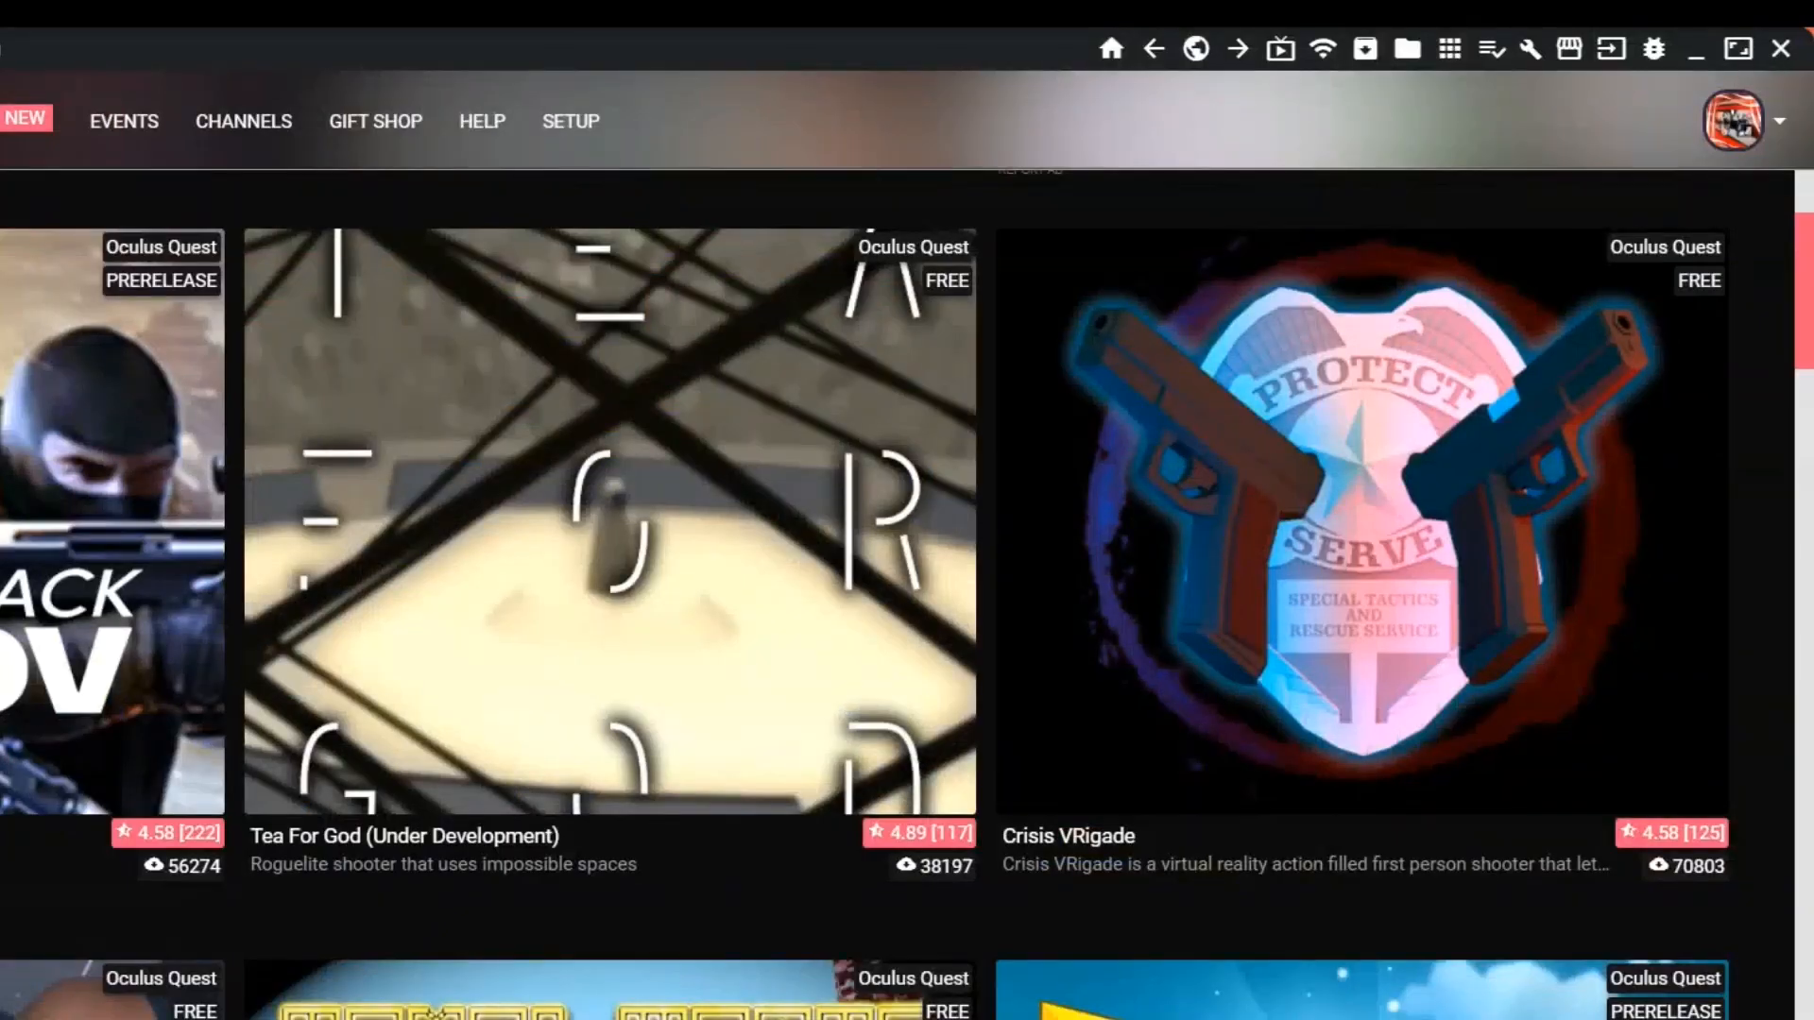
pyautogui.moveTo(1368, 49)
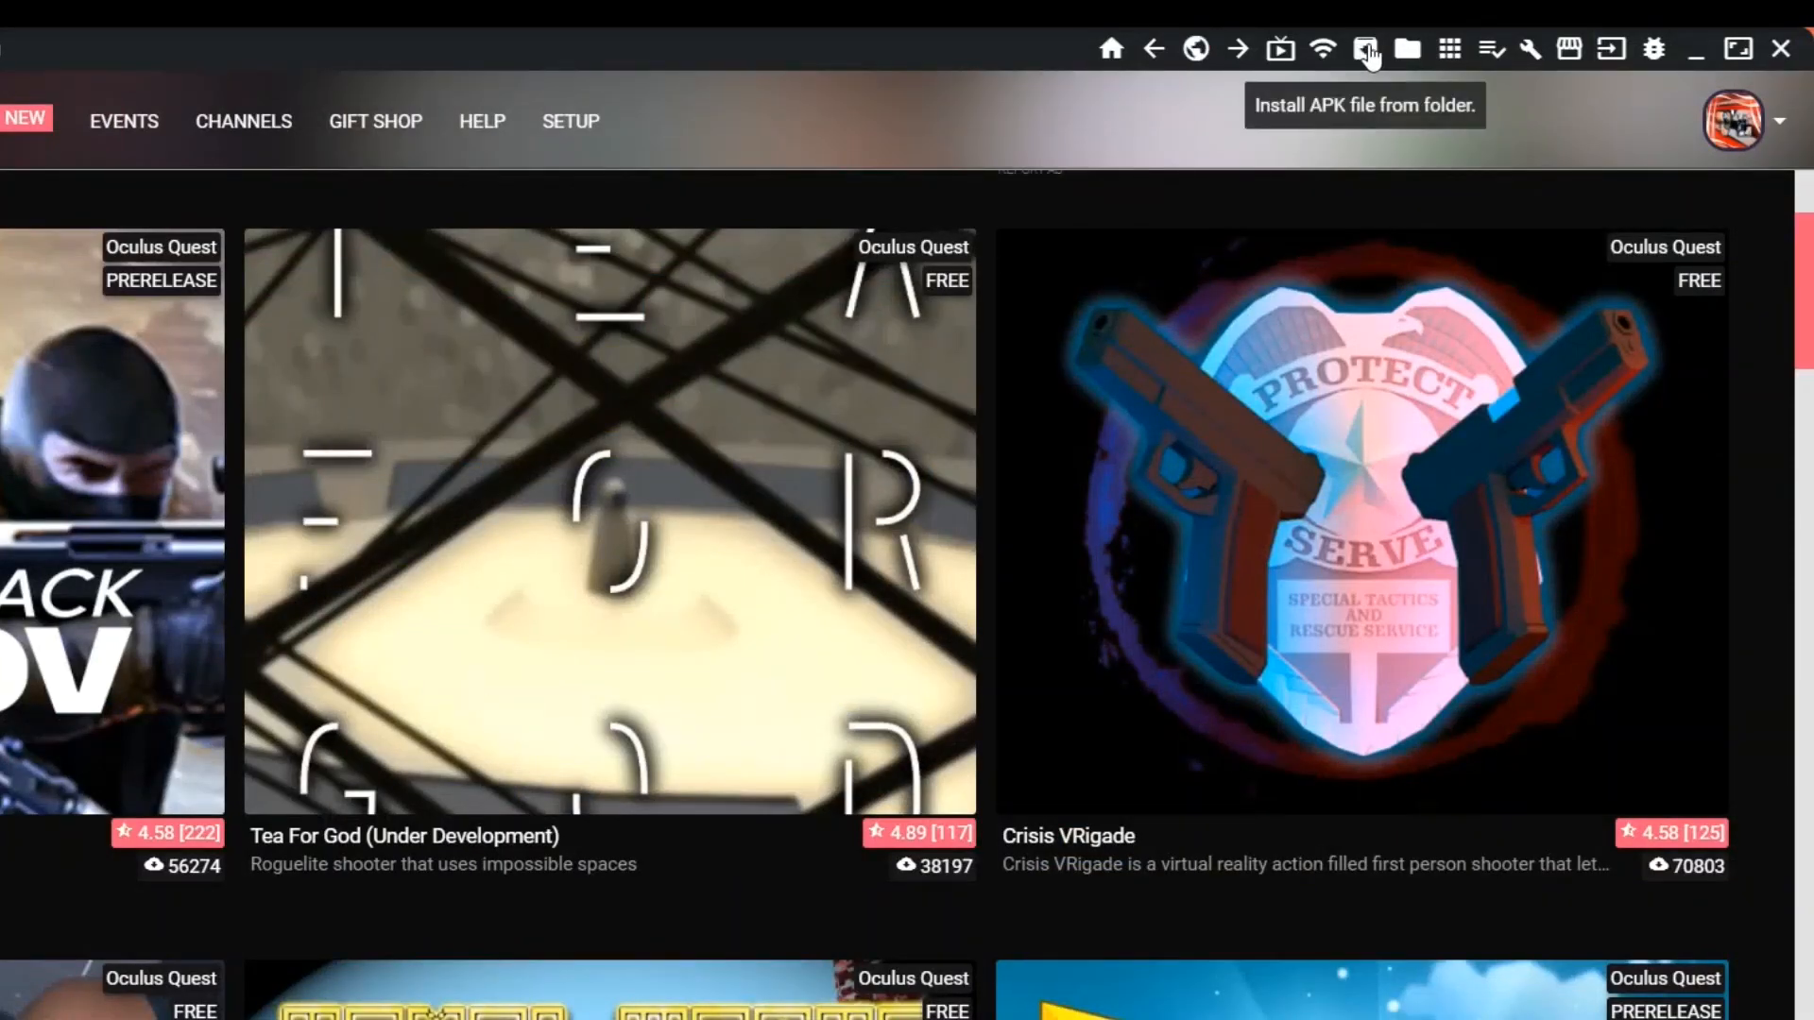
# - Begin an APK install from folder and browse into the extracted GladiusInstaller folder
pyautogui.click(1368, 49)
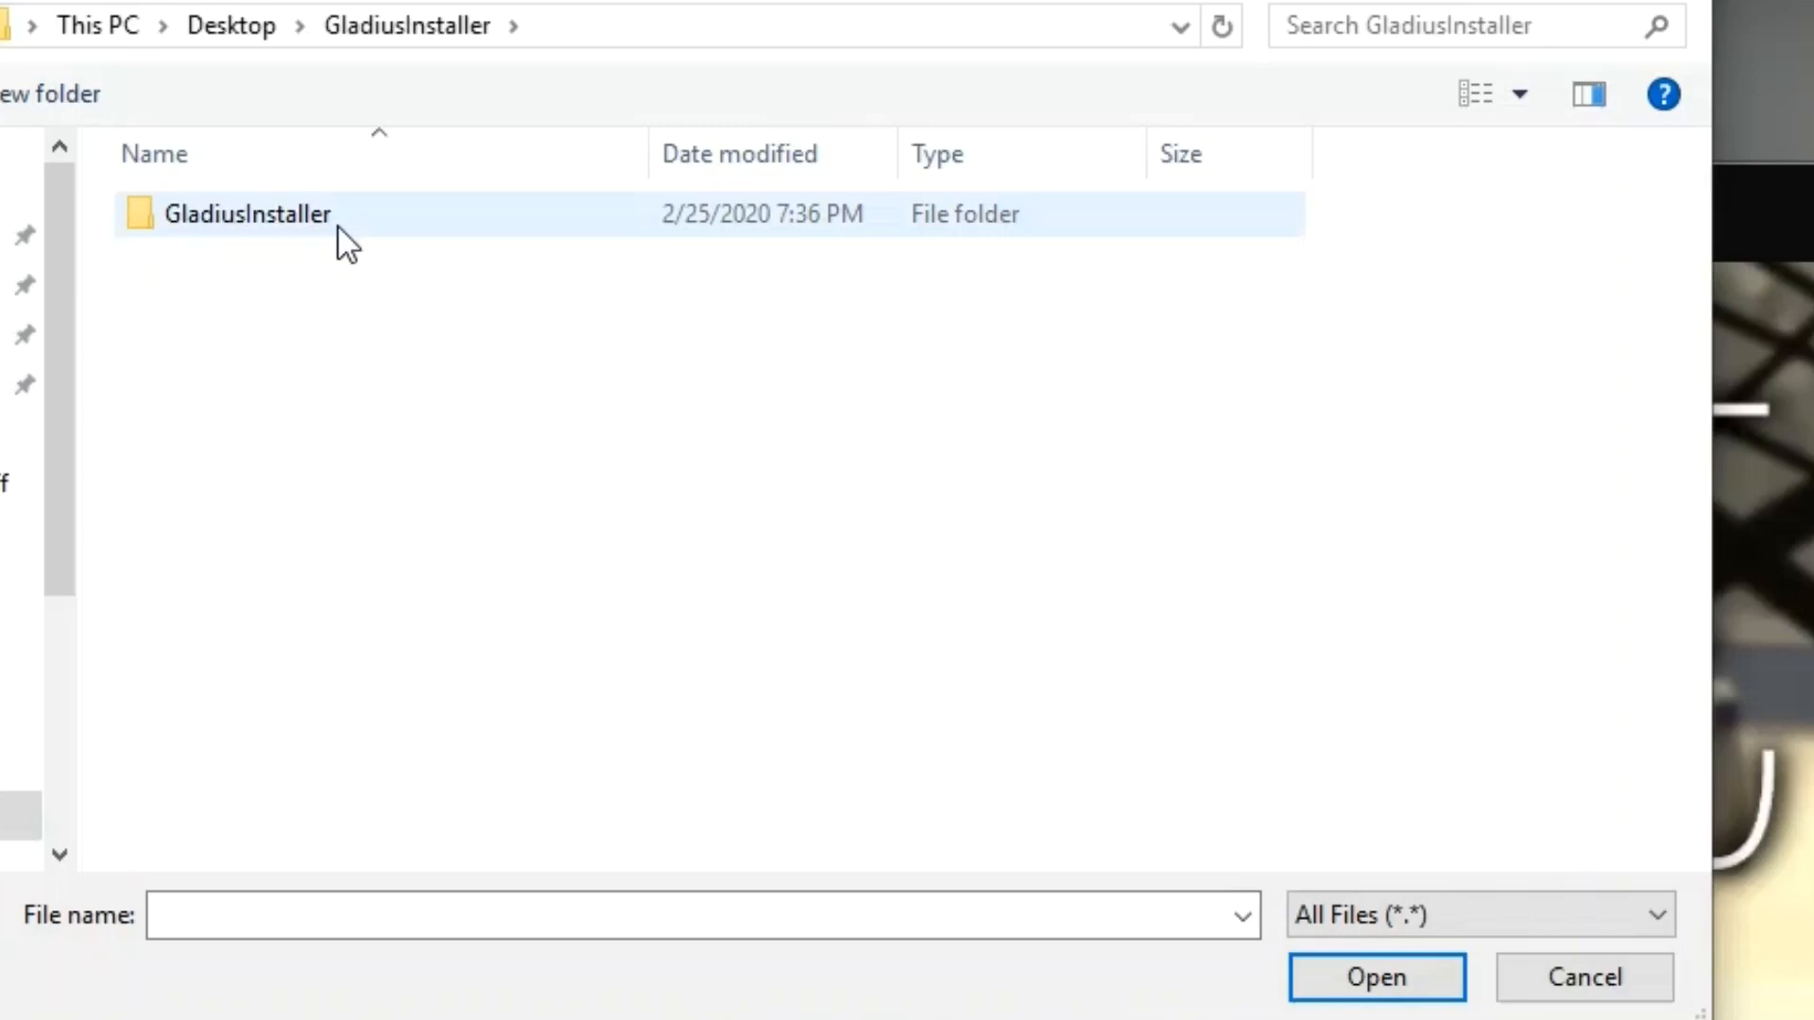
pyautogui.click(247, 213)
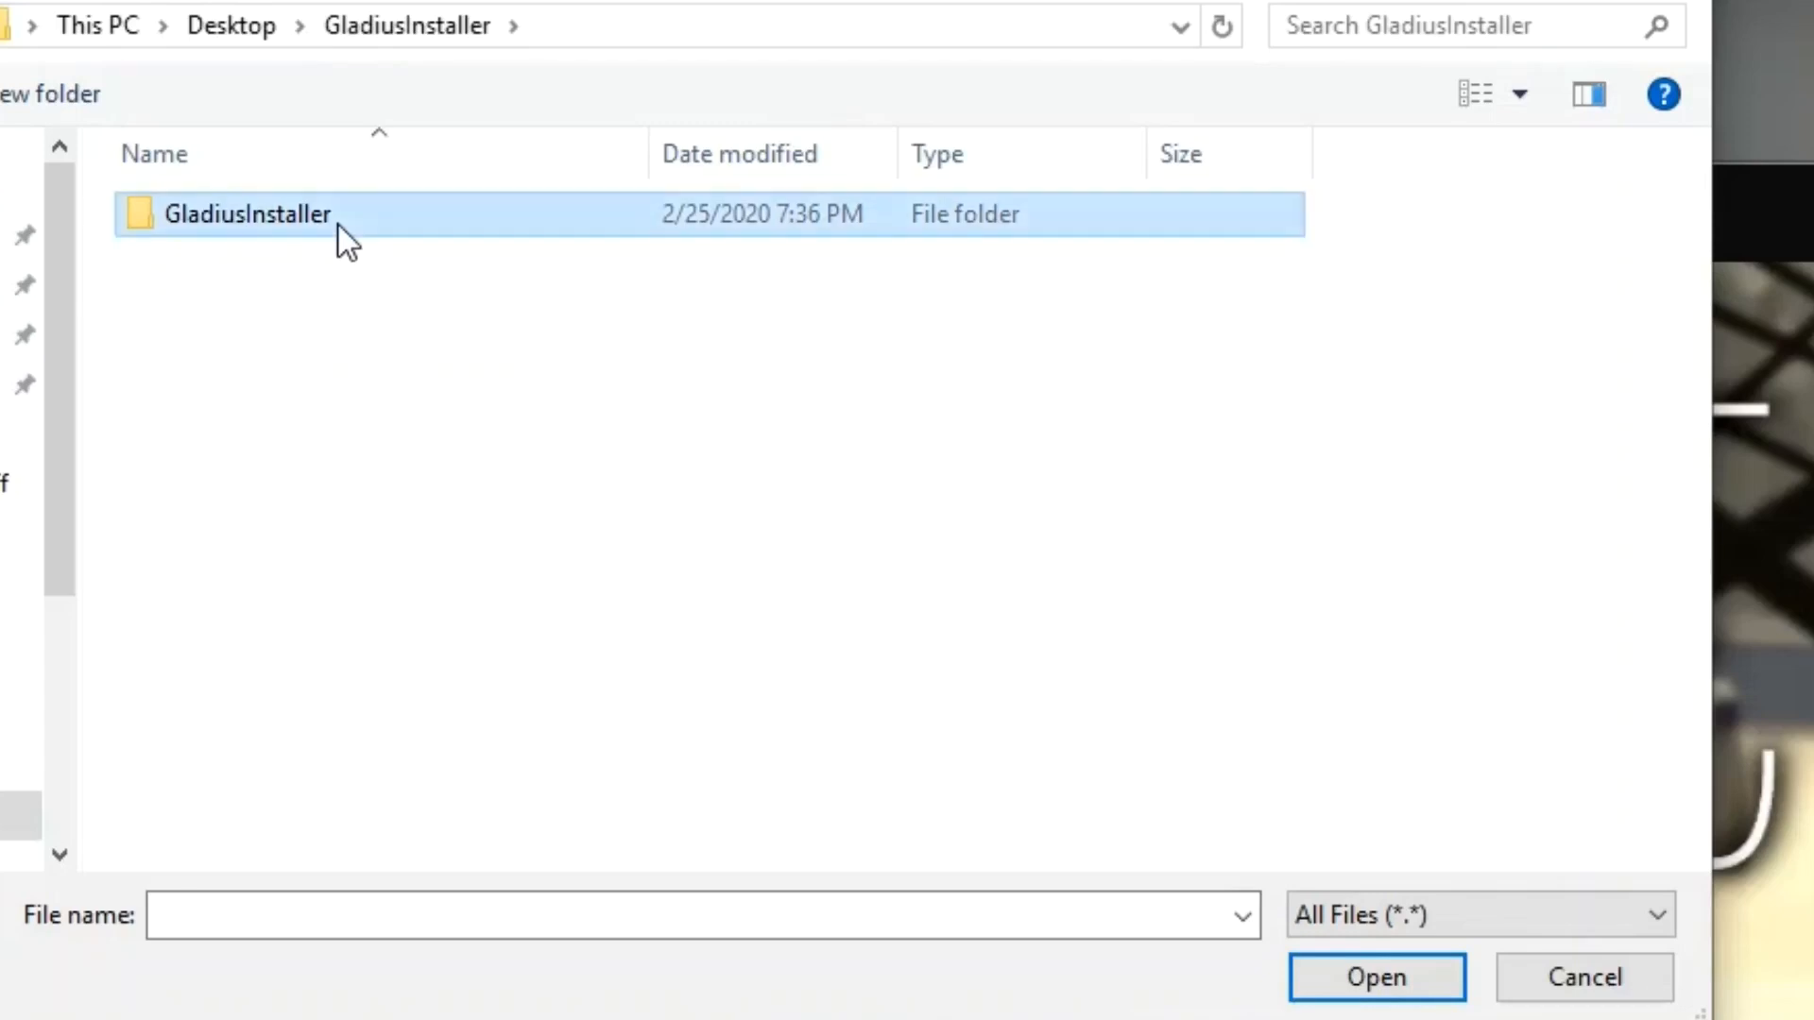
pyautogui.doubleClick(245, 213)
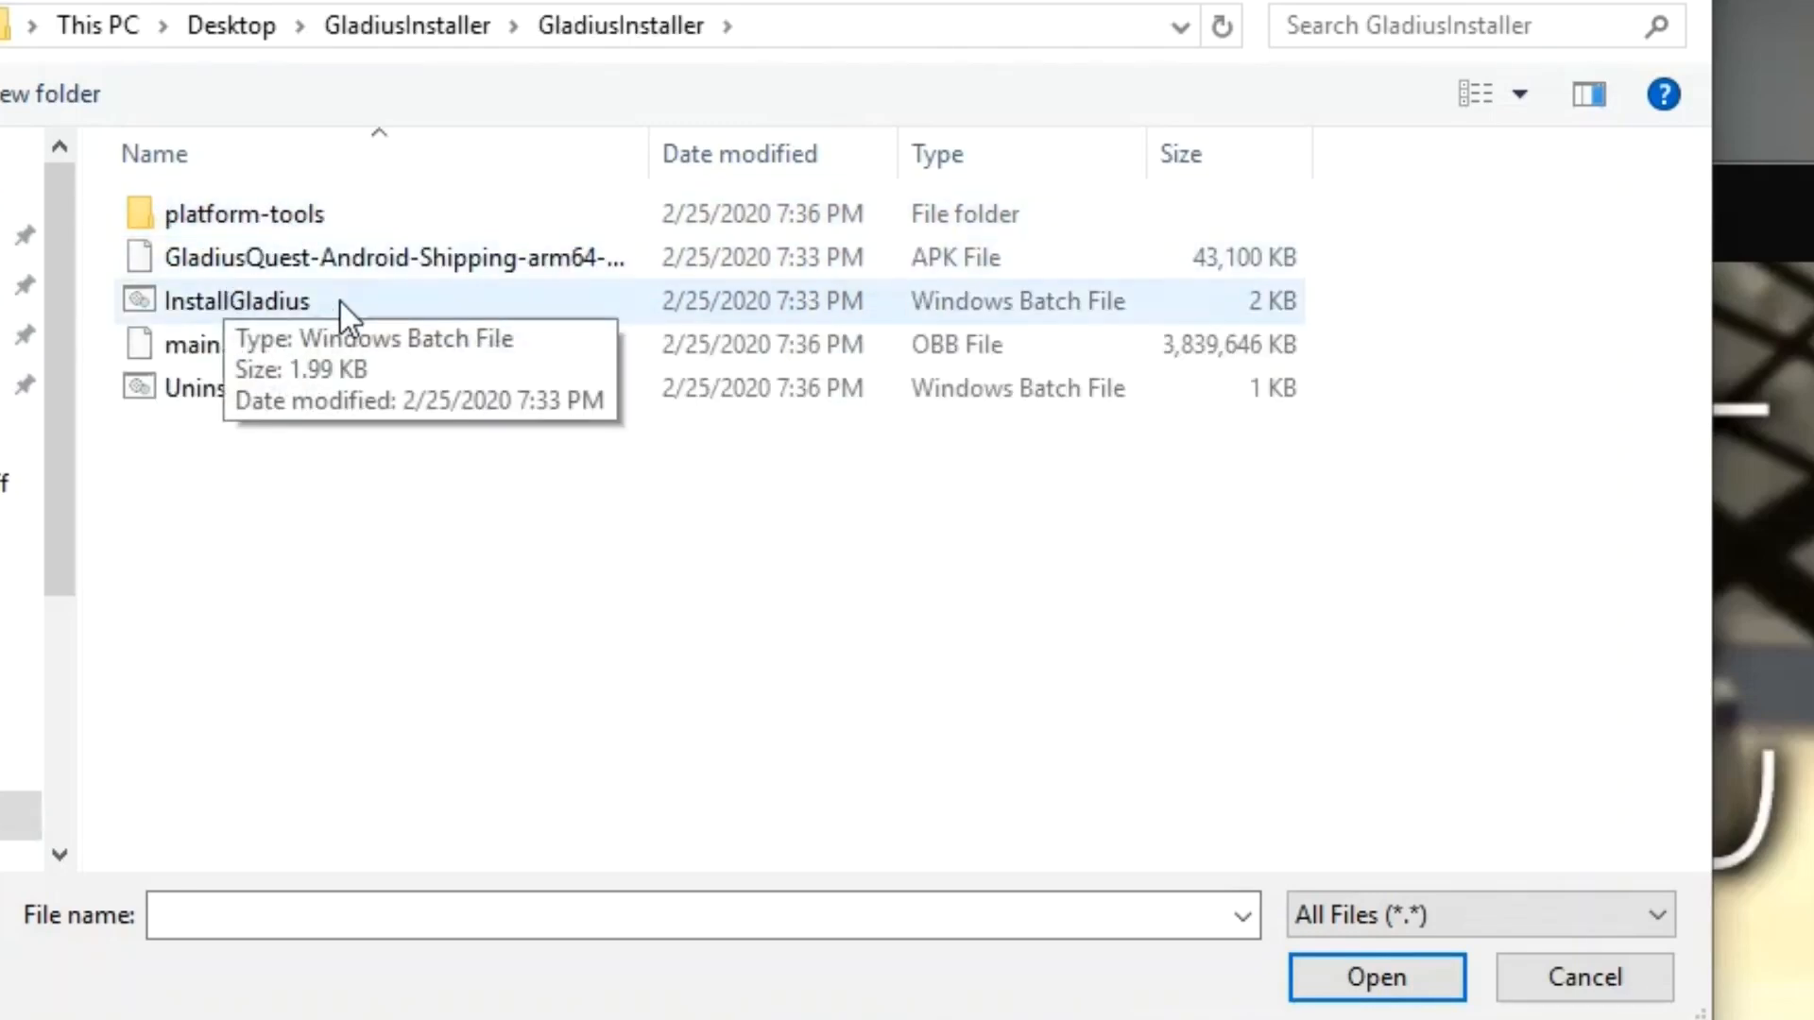
pyautogui.moveTo(671, 295)
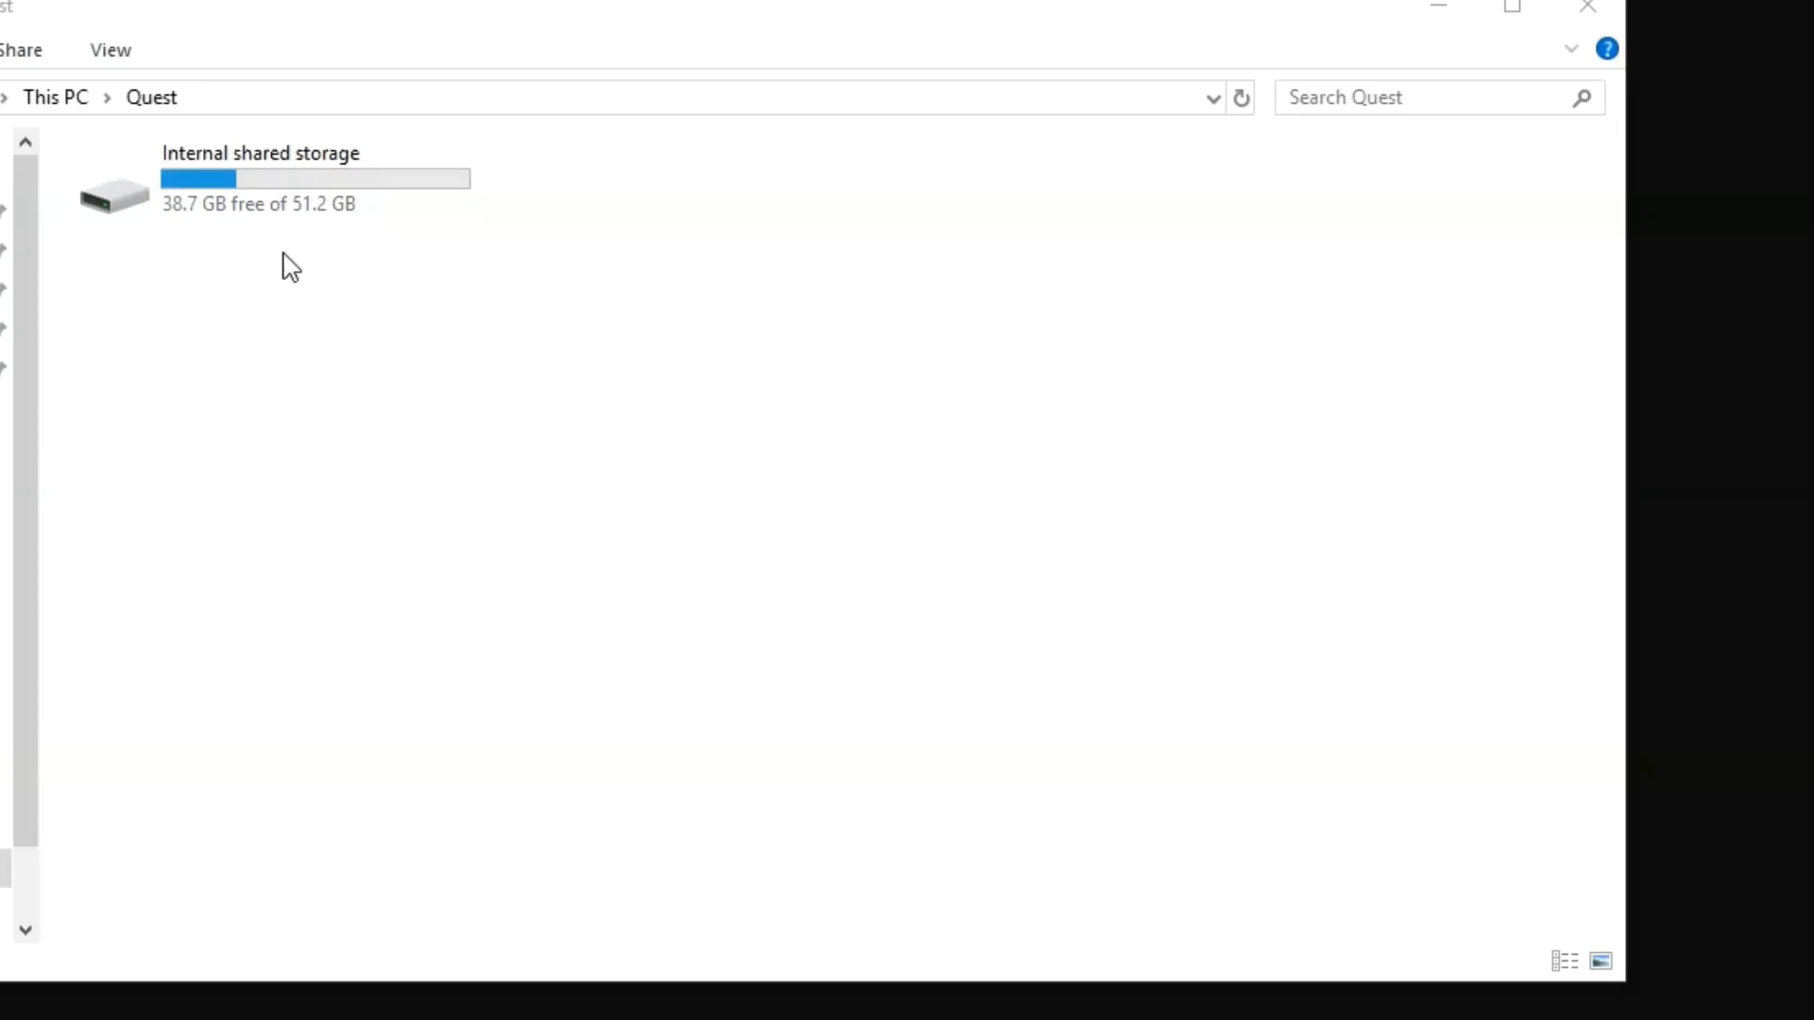
pyautogui.moveTo(357, 446)
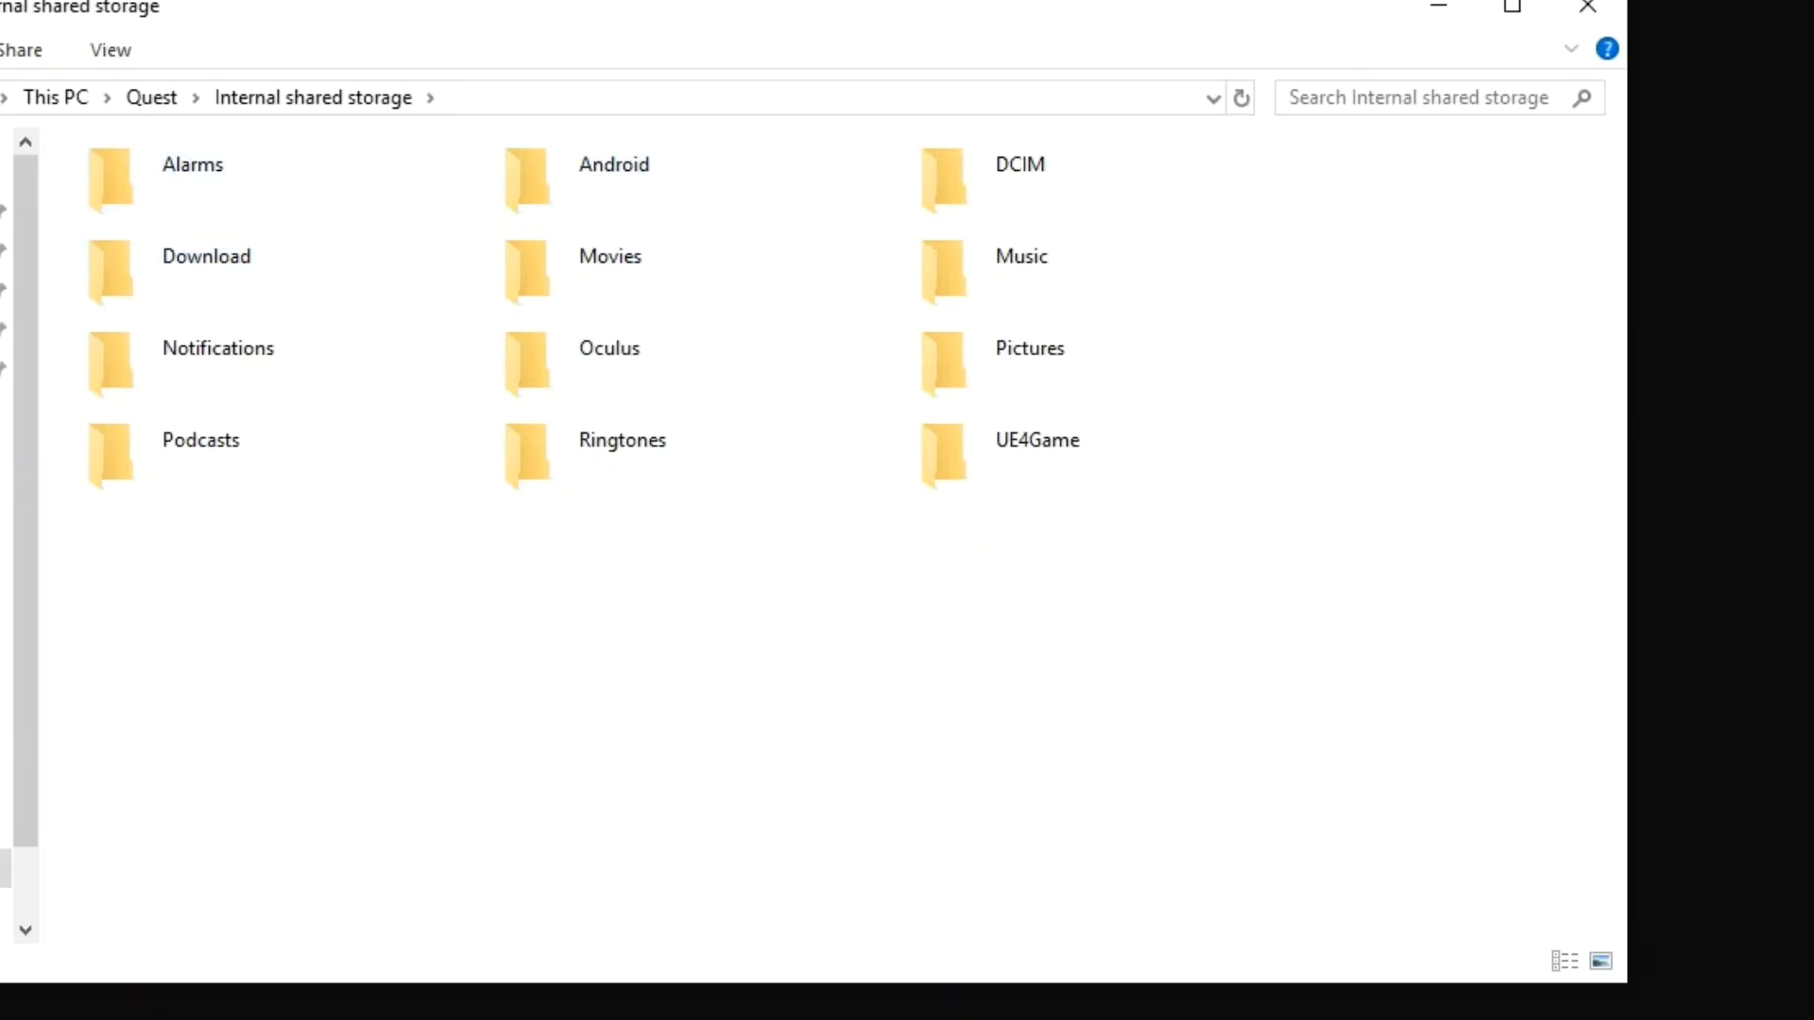
# - On the Quest's internal storage, name a new obb subfolder com.VirtualAge.GladiusQuest
pyautogui.click(152, 97)
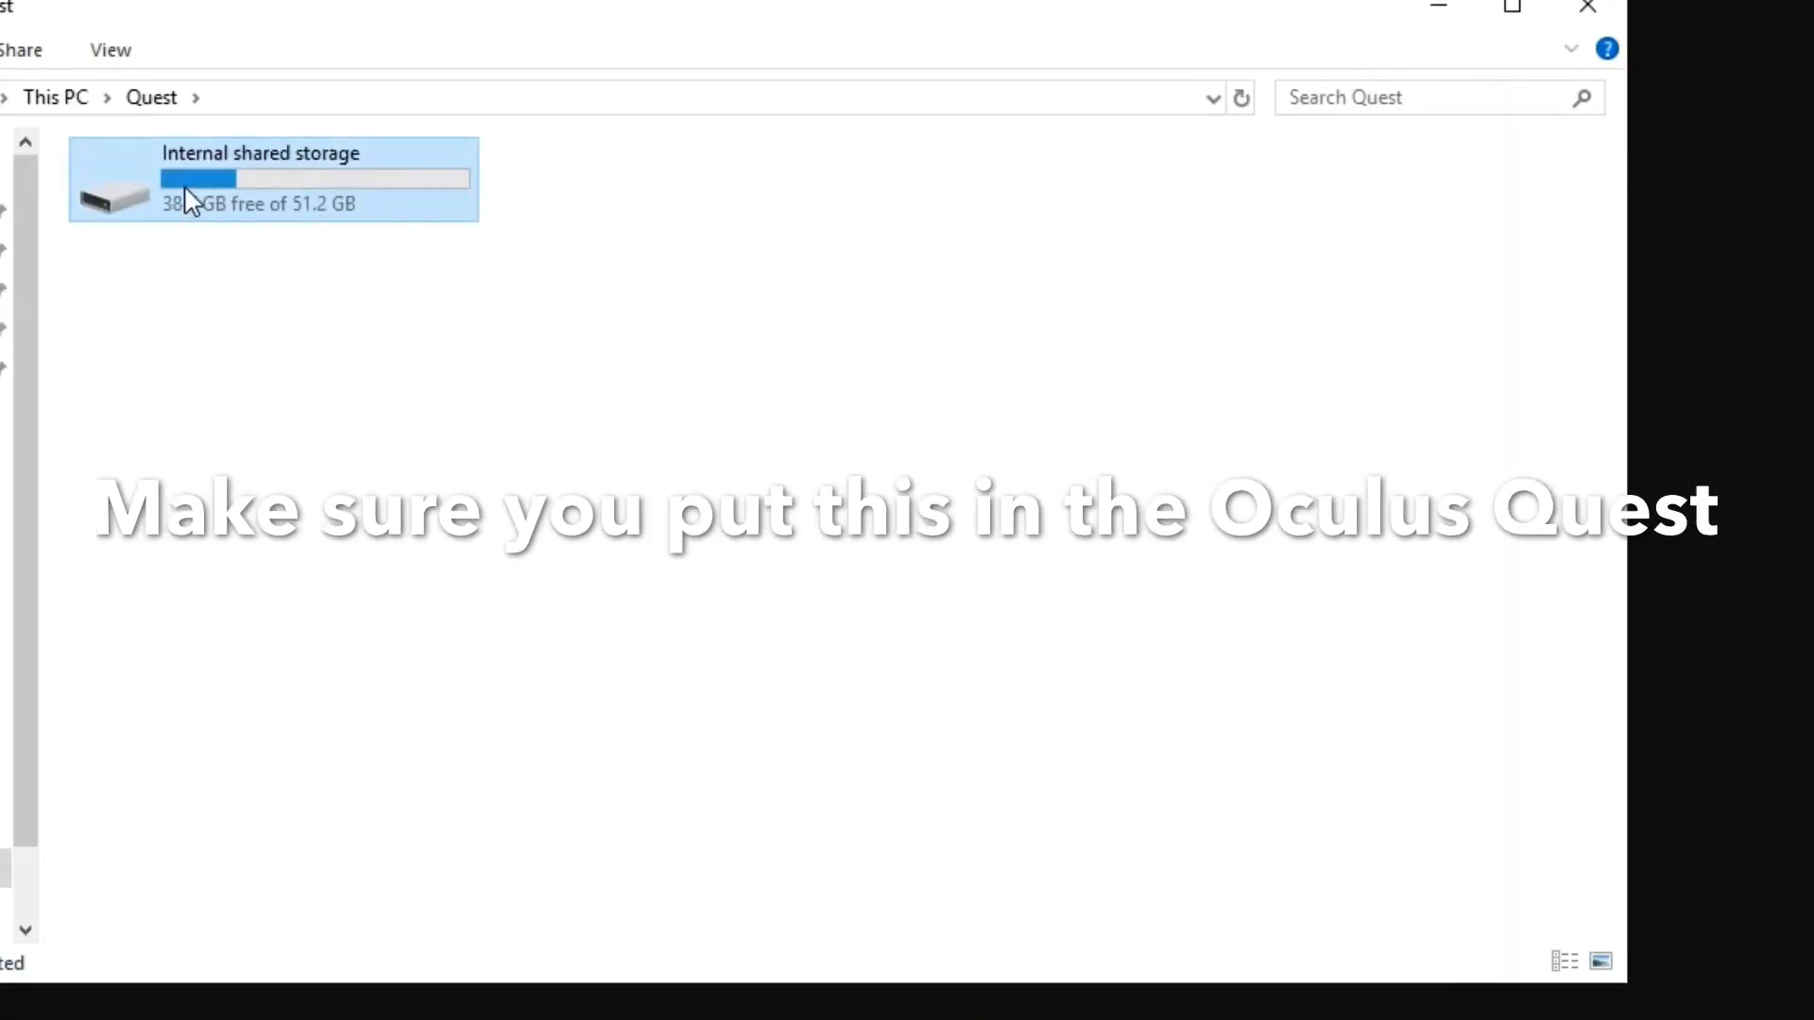
pyautogui.doubleClick(261, 179)
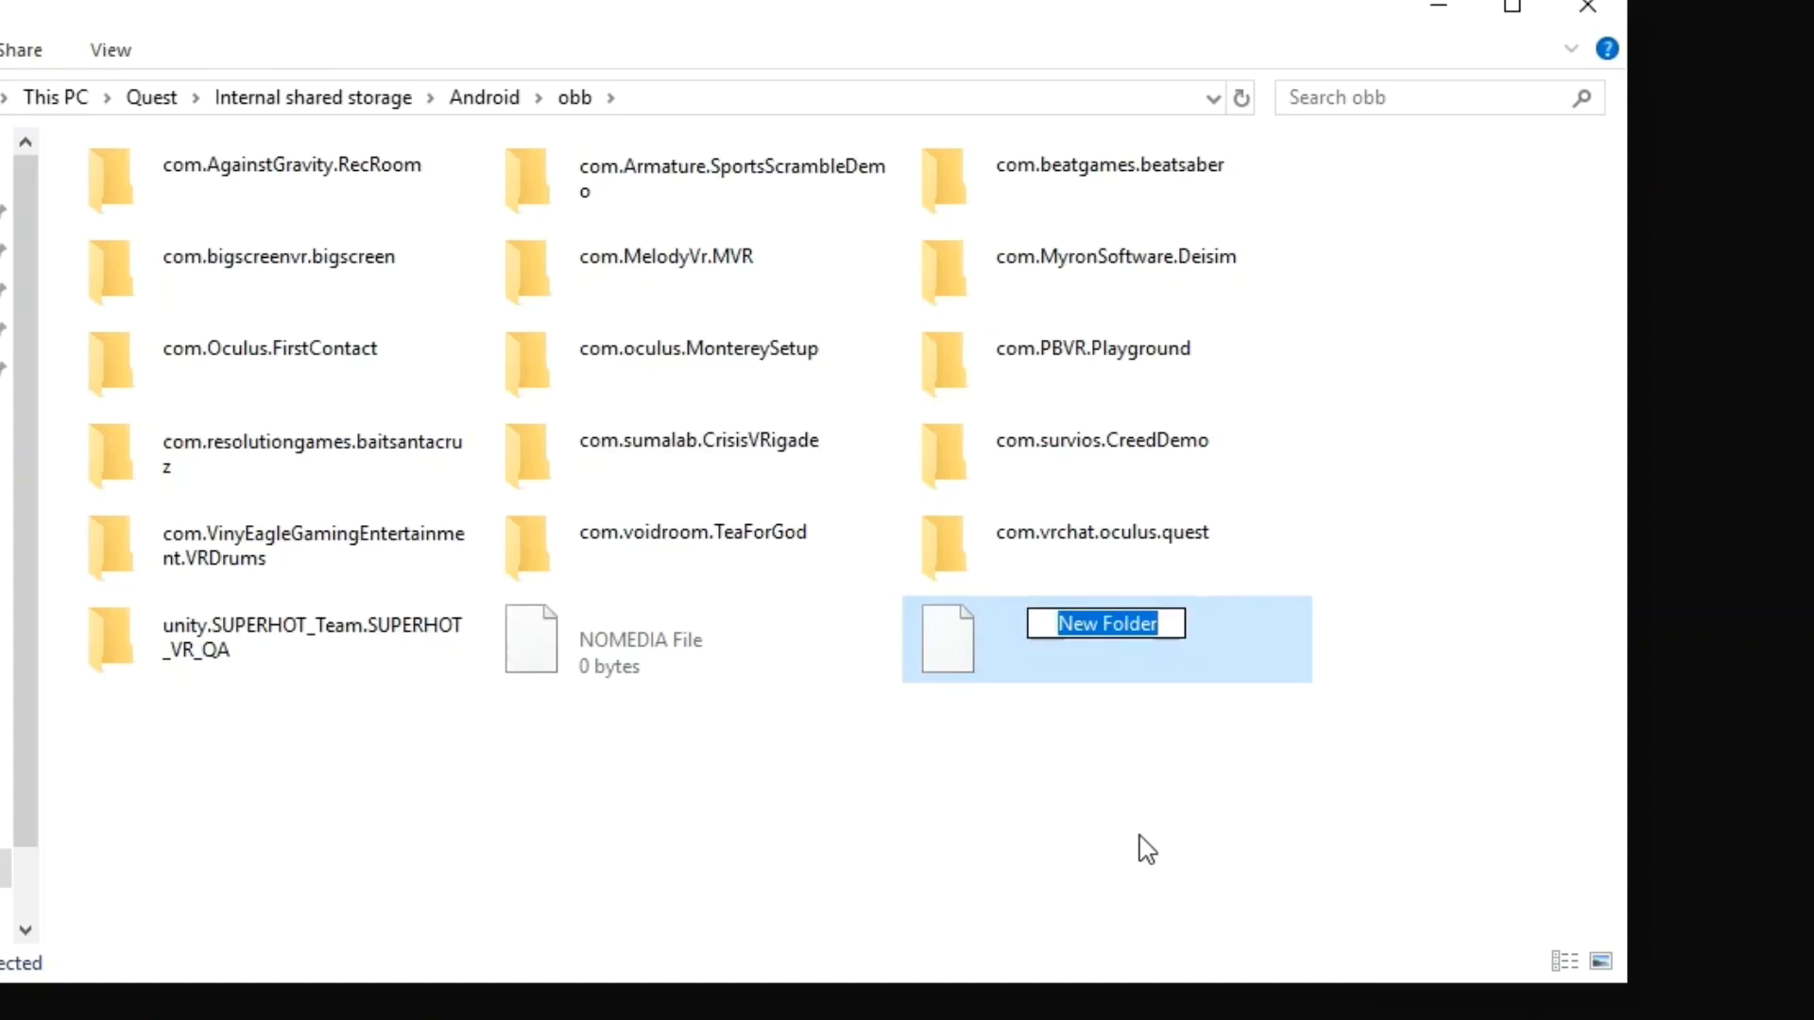
pyautogui.write('com.VirtualAge.GladiusQuest')
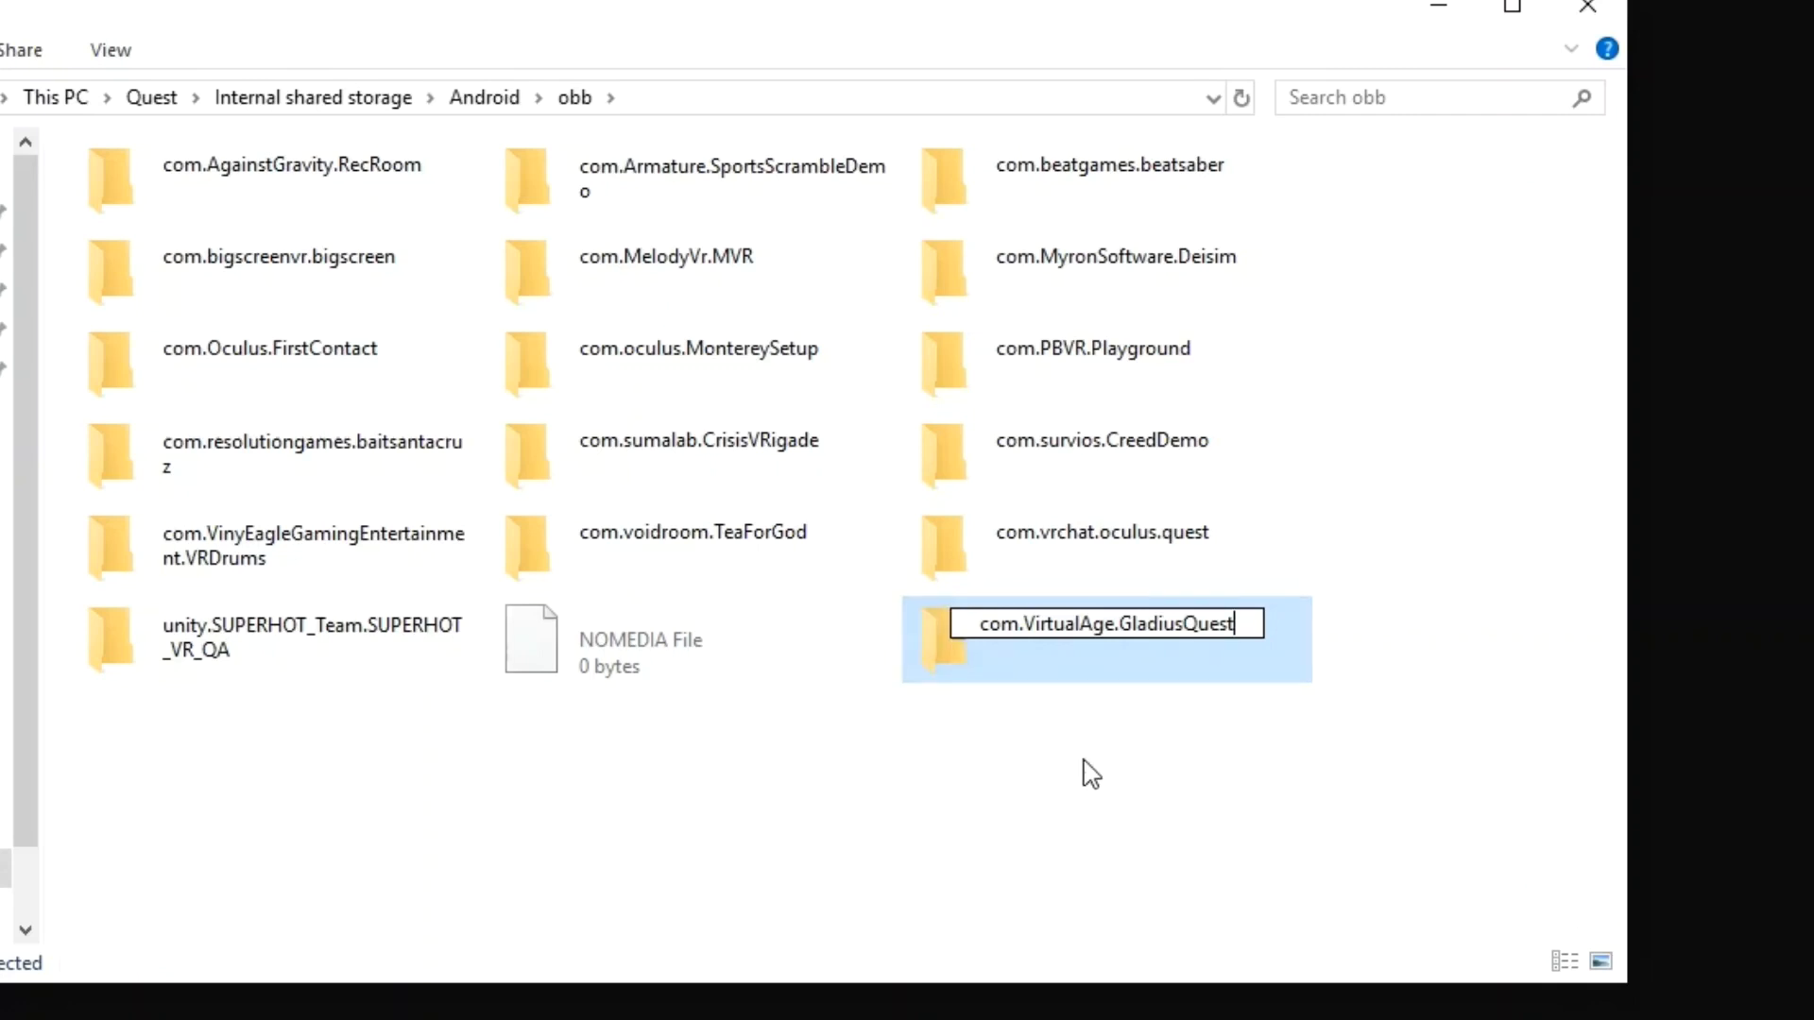
pyautogui.moveTo(1149, 686)
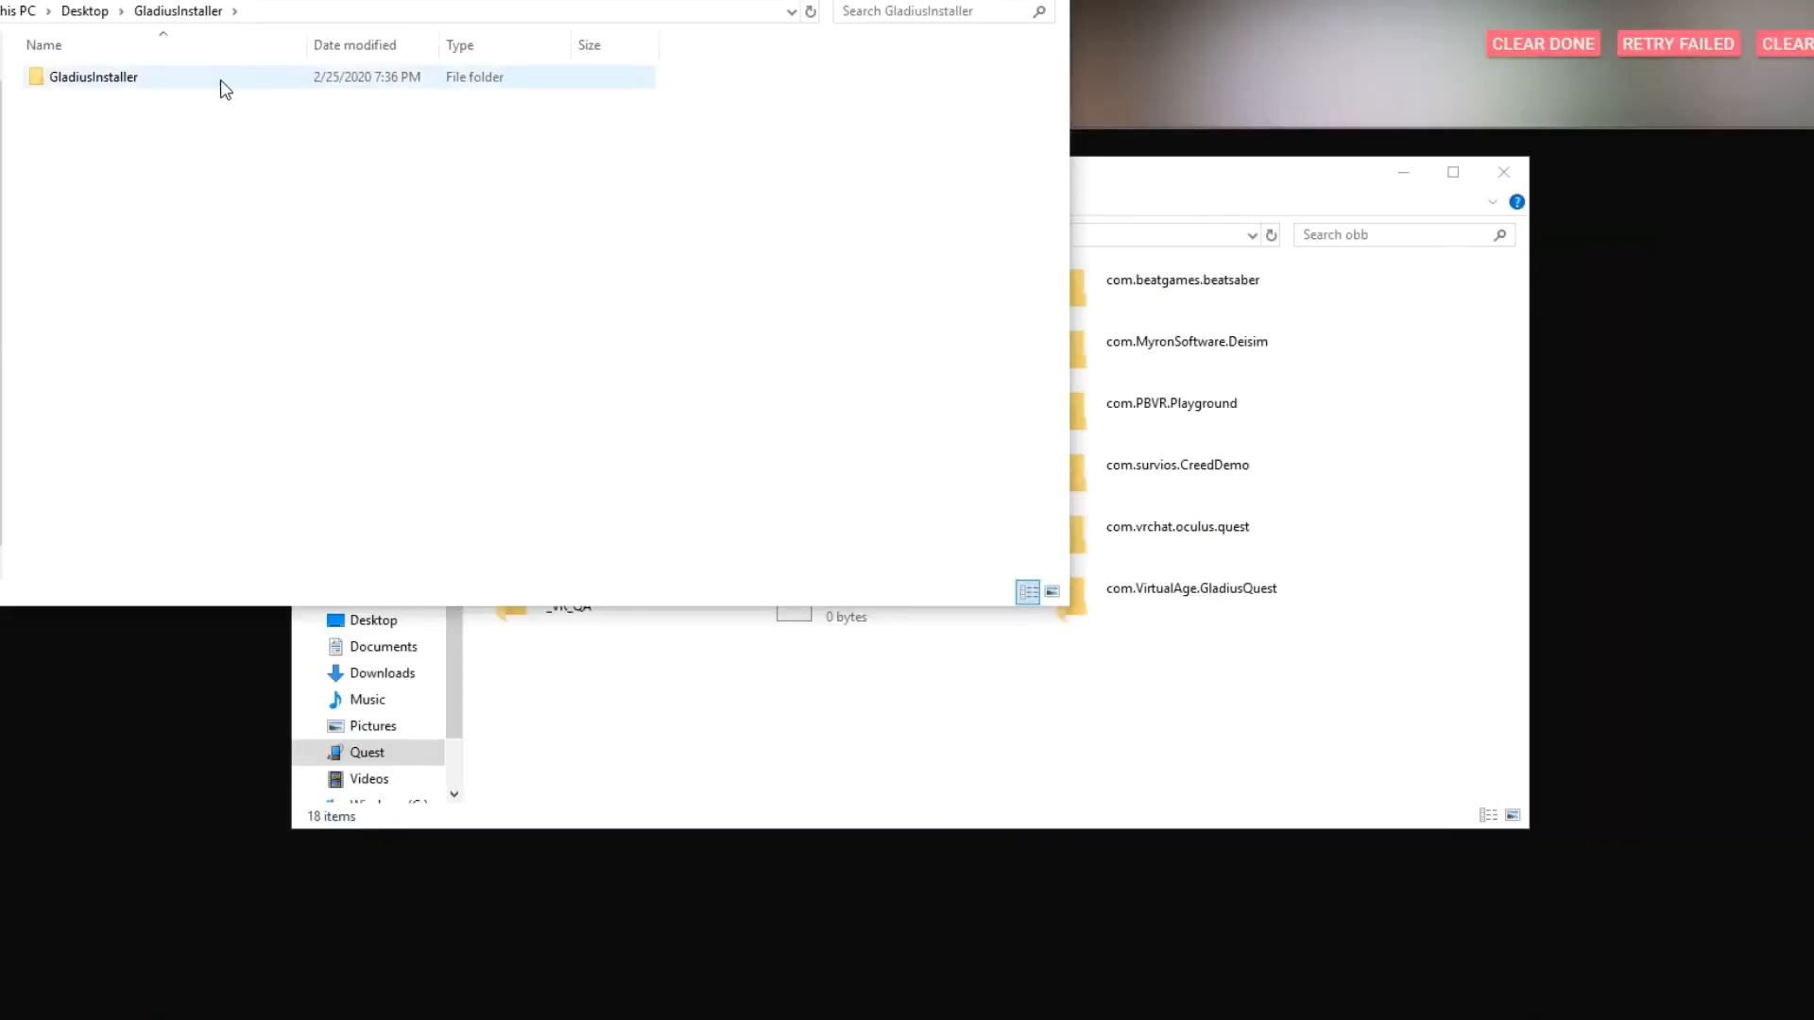
# - In a second window, select main.1.com.VirtualAge.GladiusQuest.obb inside GladiusInstaller
pyautogui.doubleClick(92, 75)
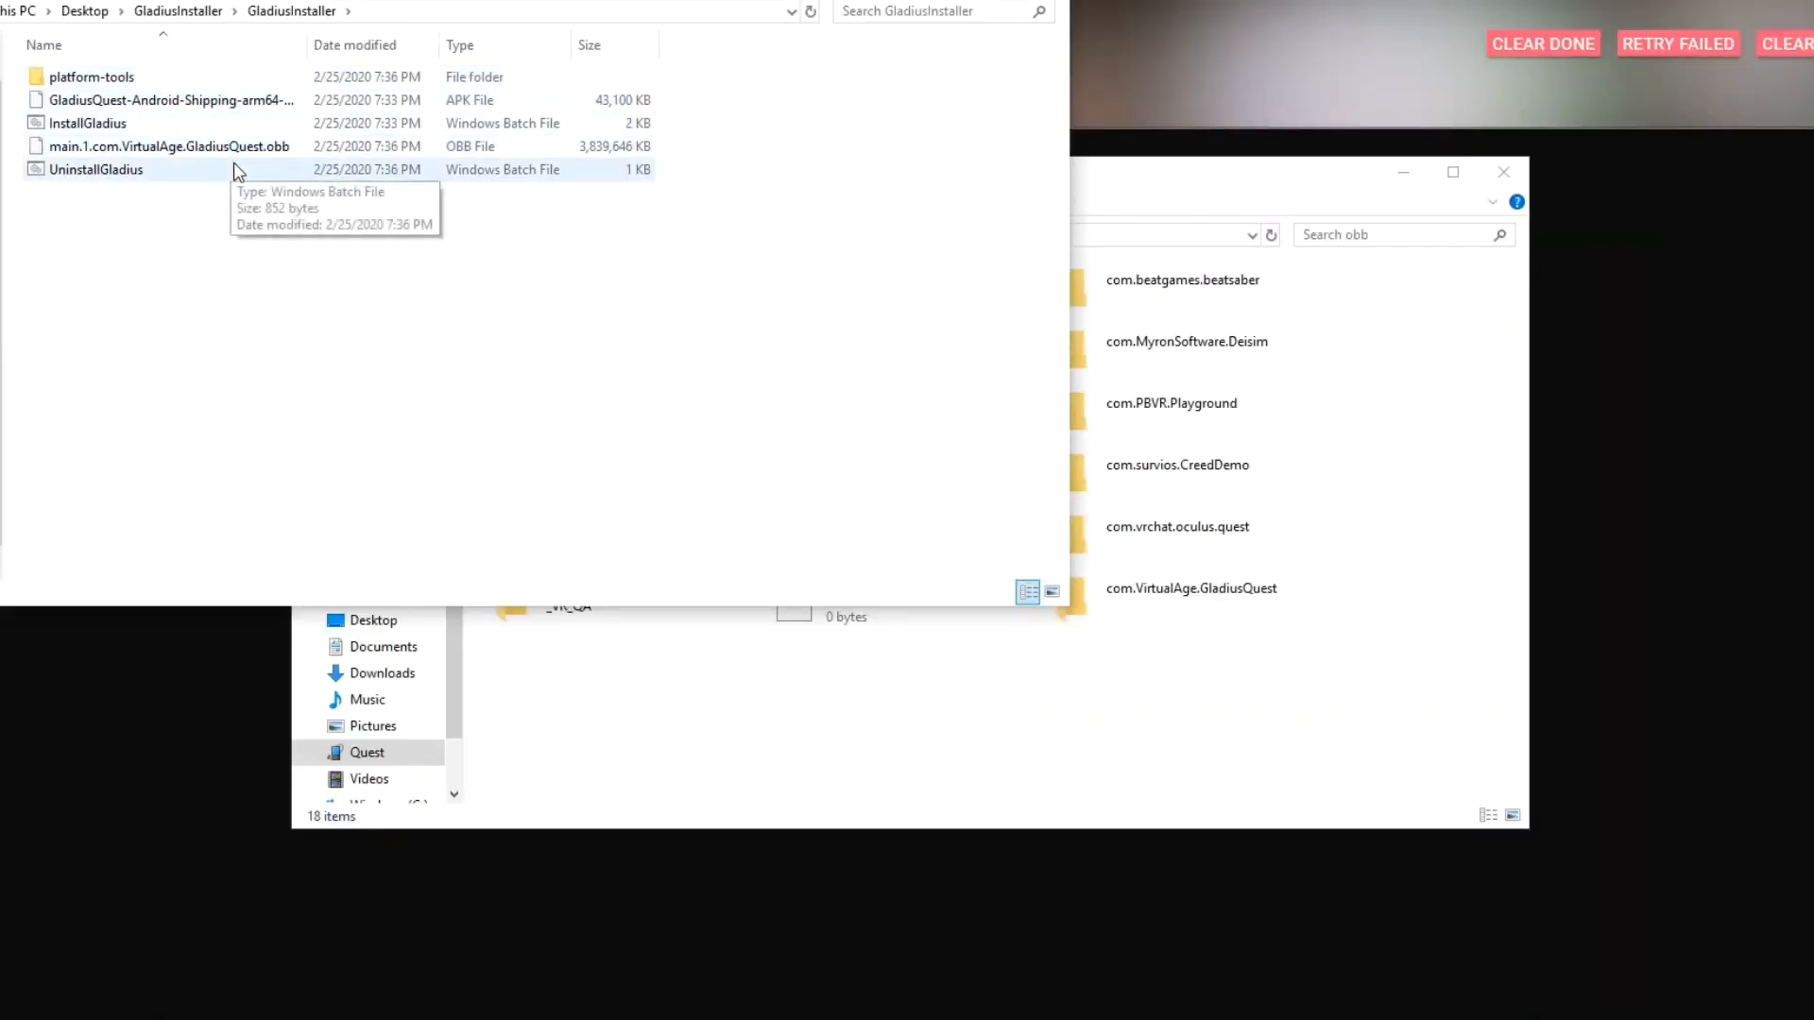
pyautogui.click(168, 145)
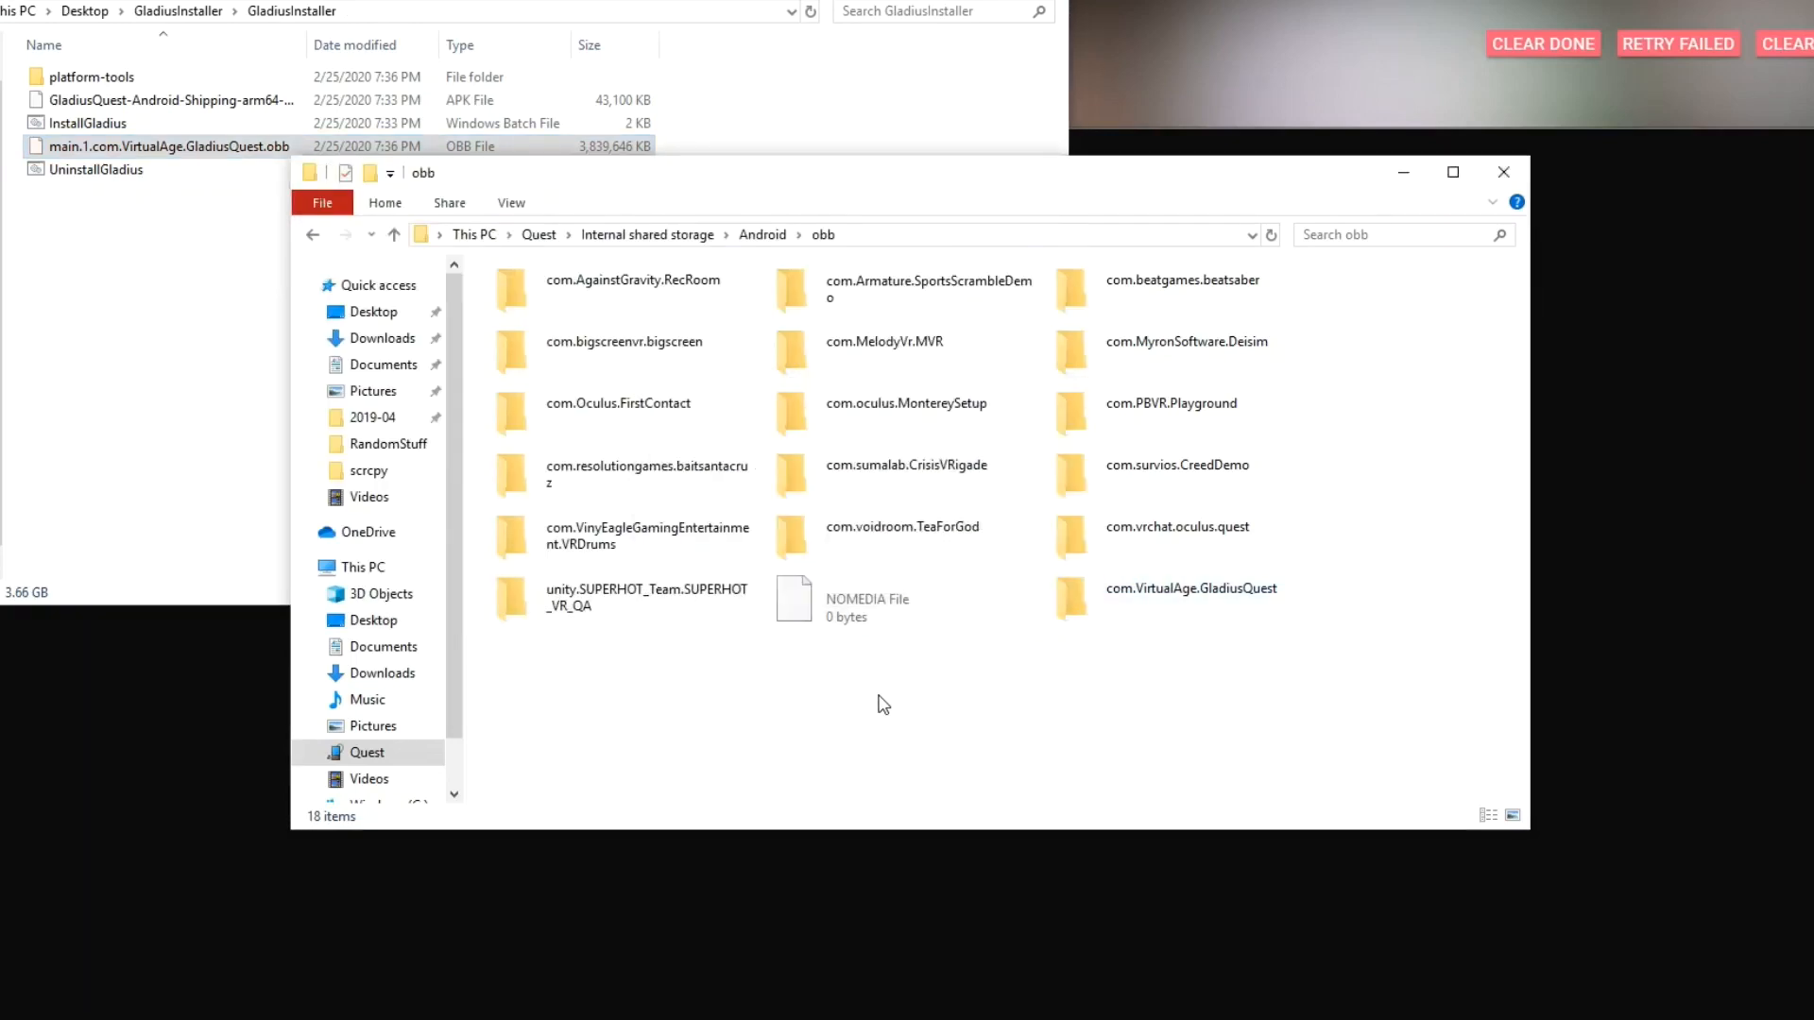
pyautogui.moveTo(930, 730)
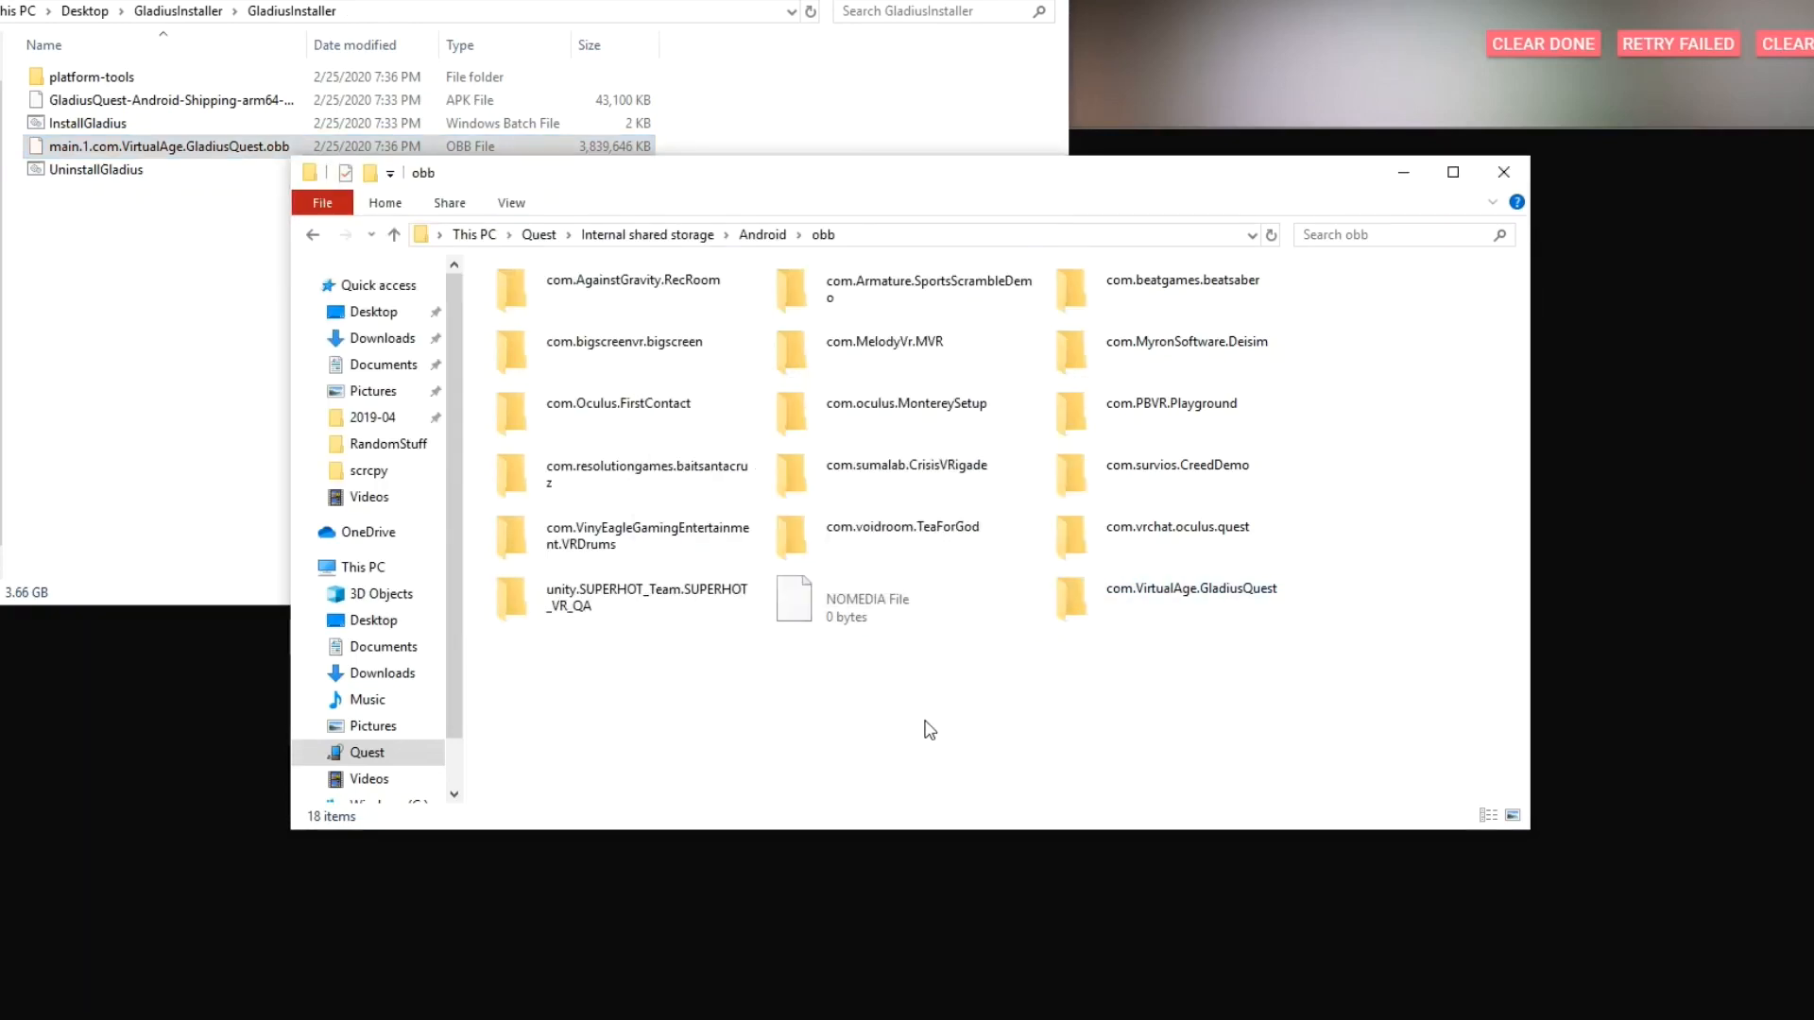